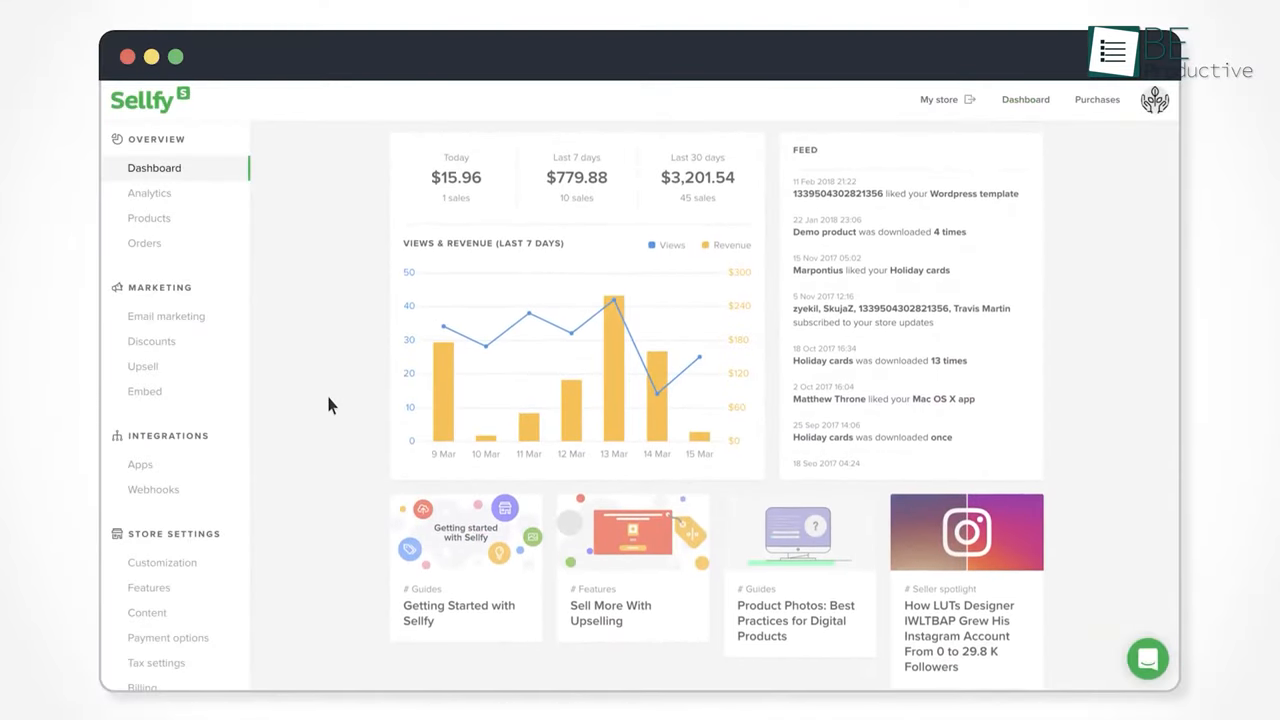
# Scroll through the Payhip site to show its product types.
pyautogui.click(938, 99)
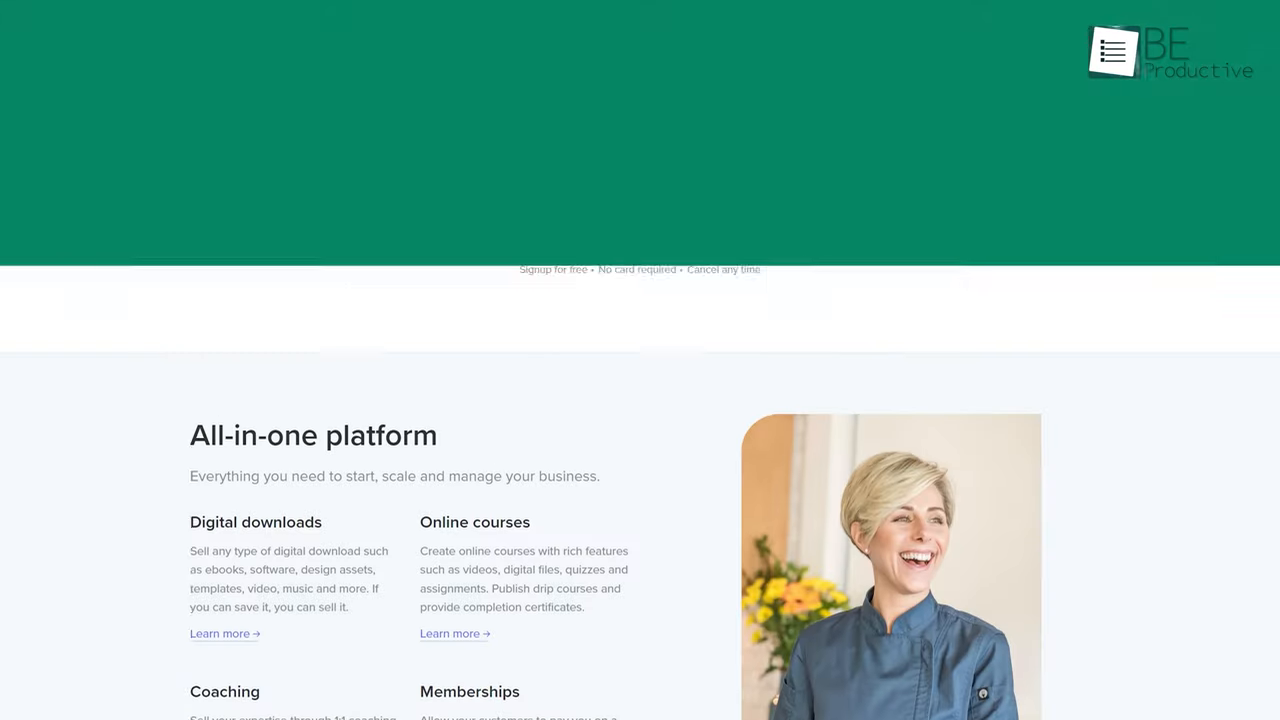
pyautogui.scroll(3)
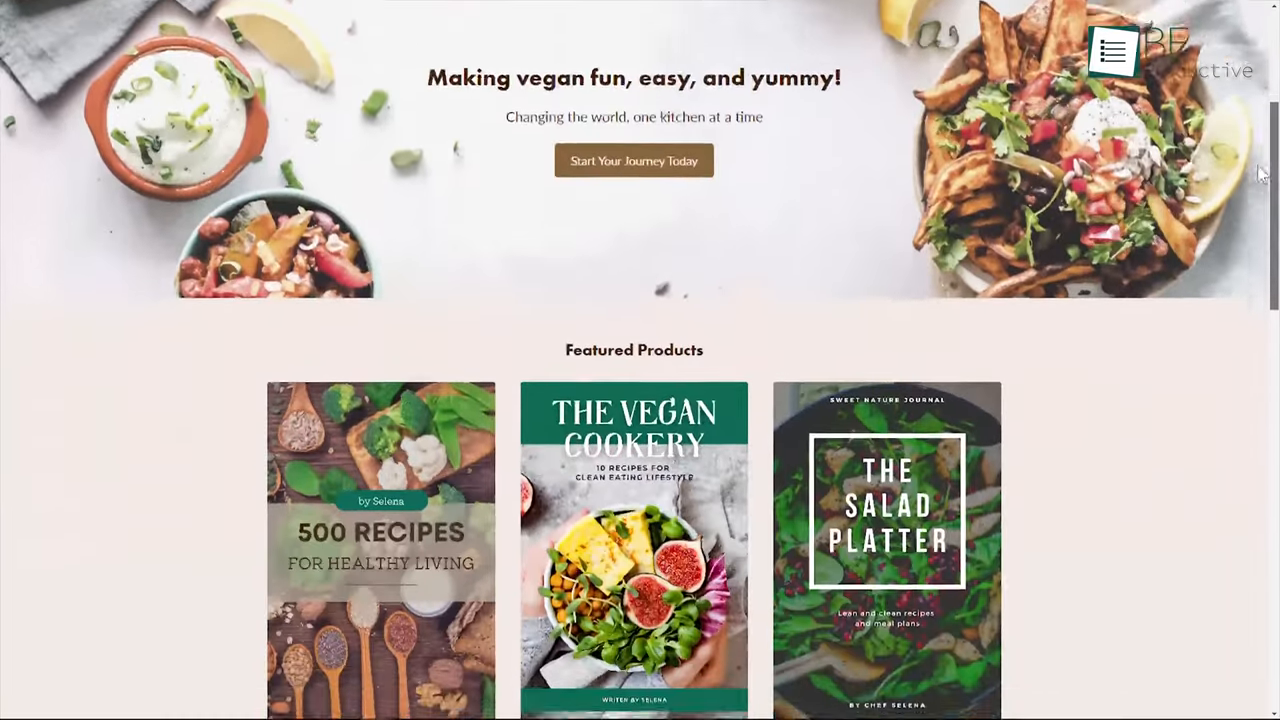
pyautogui.scroll(-3)
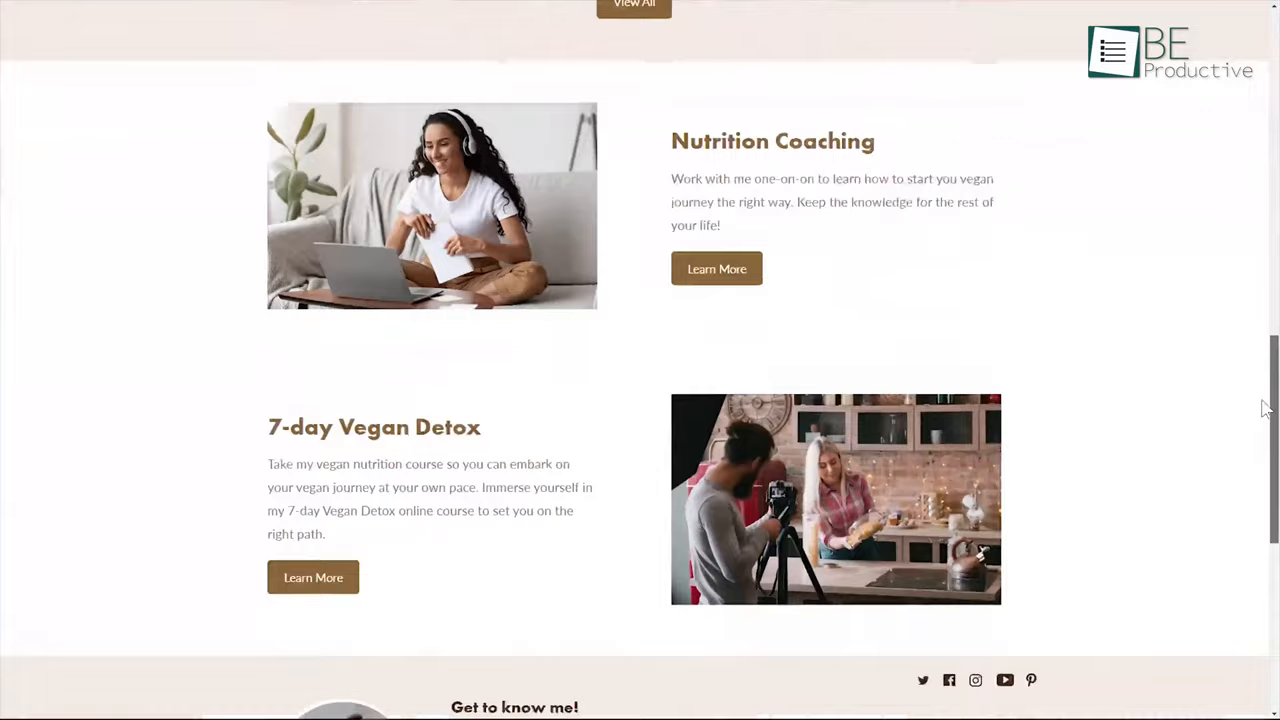
pyautogui.scroll(-3)
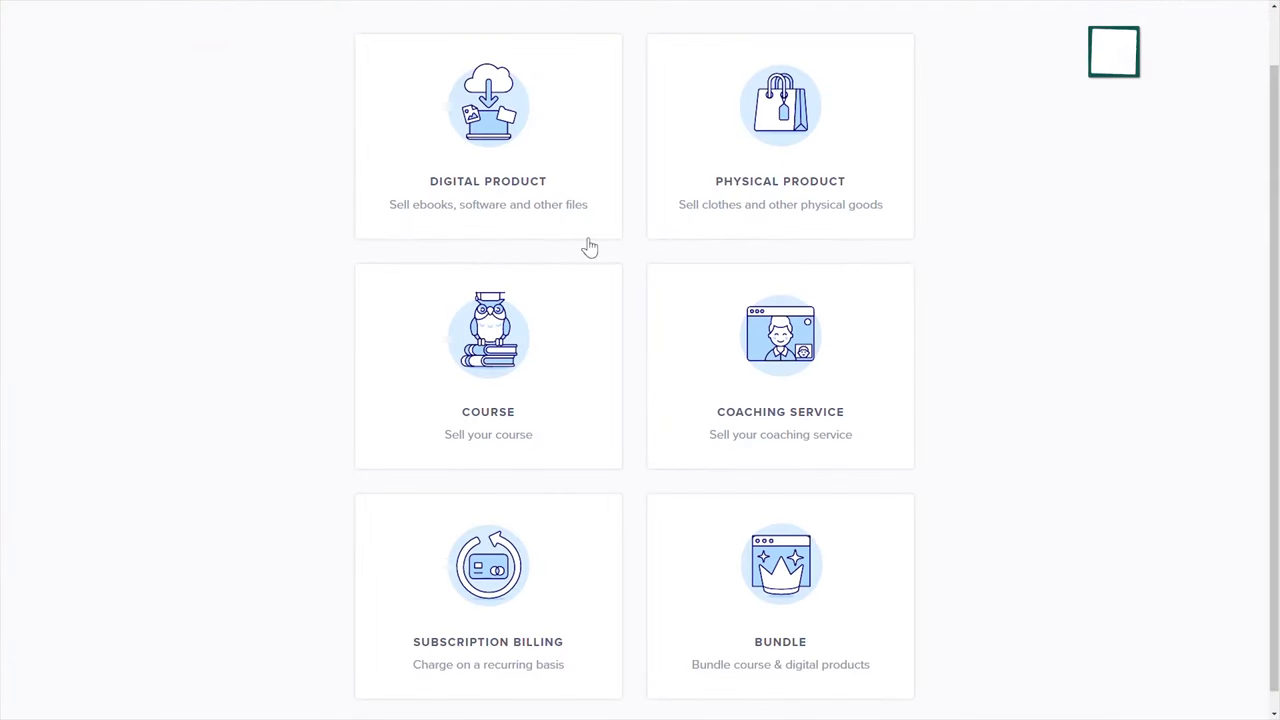
pyautogui.moveTo(535, 125)
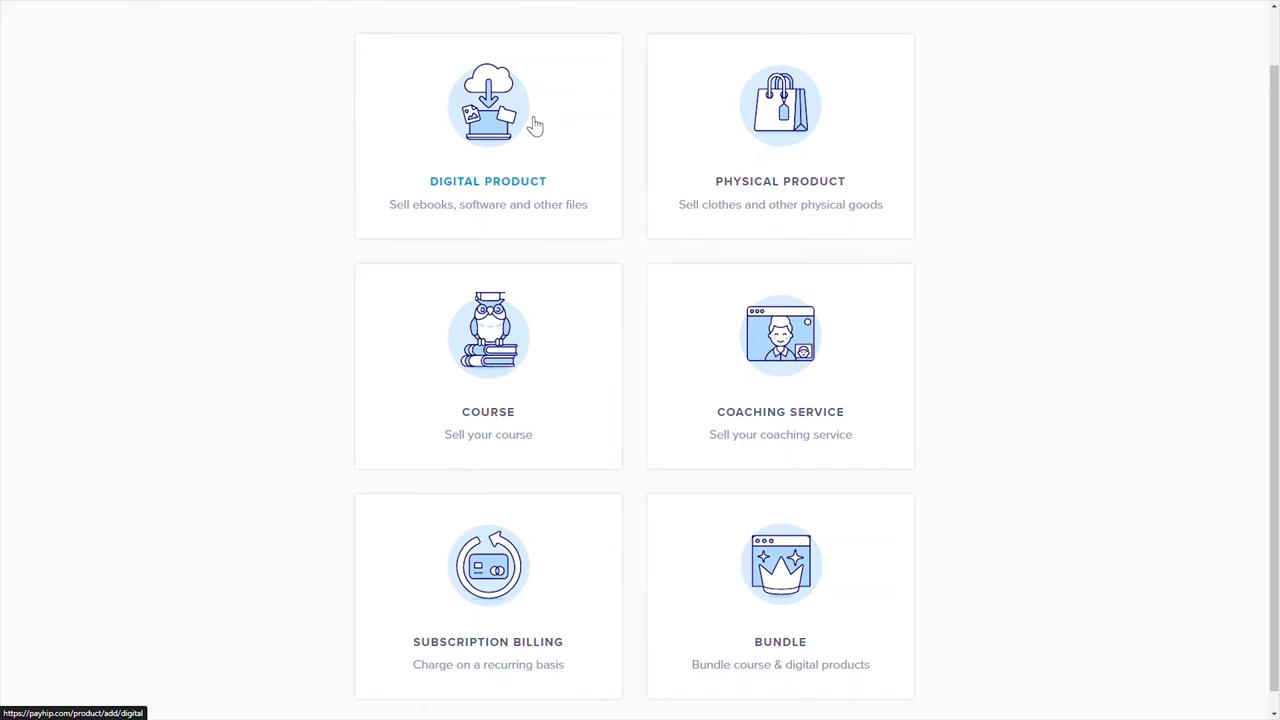
# Add the How to Be Awesome Ebook, view cross-selling offers, then return to the dashboard.
pyautogui.click(488, 120)
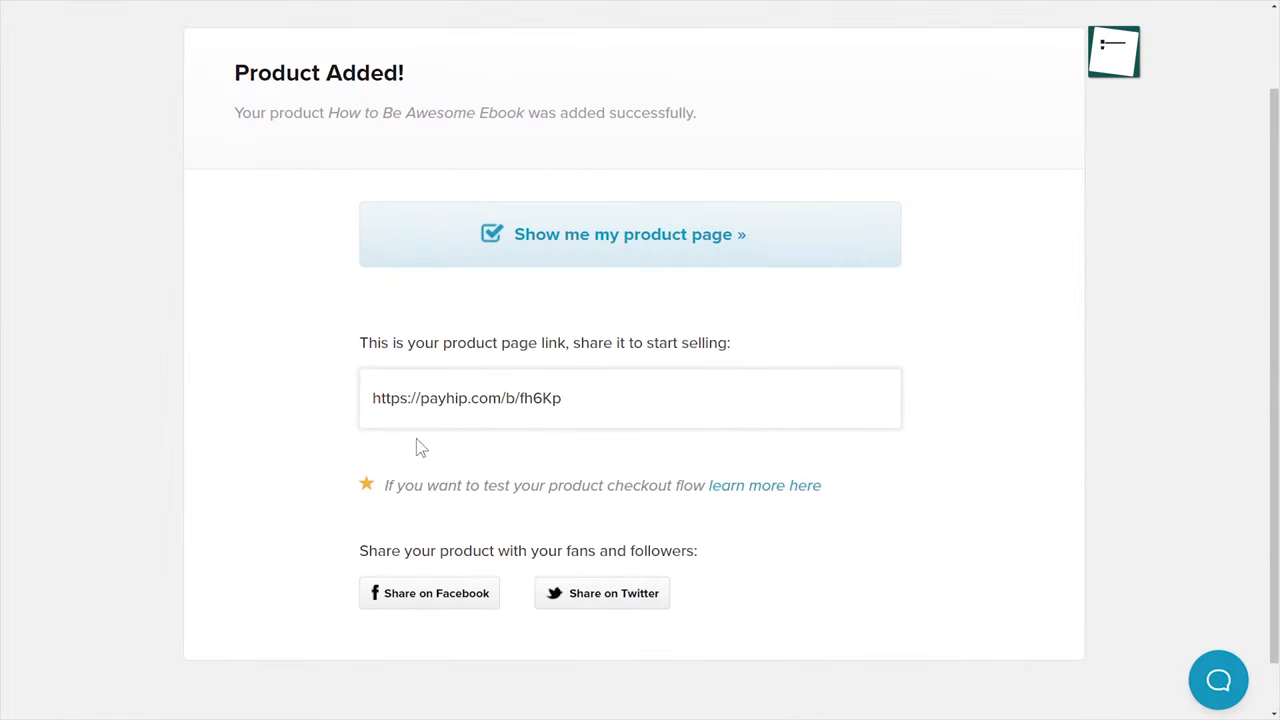
pyautogui.tripleClick(466, 398)
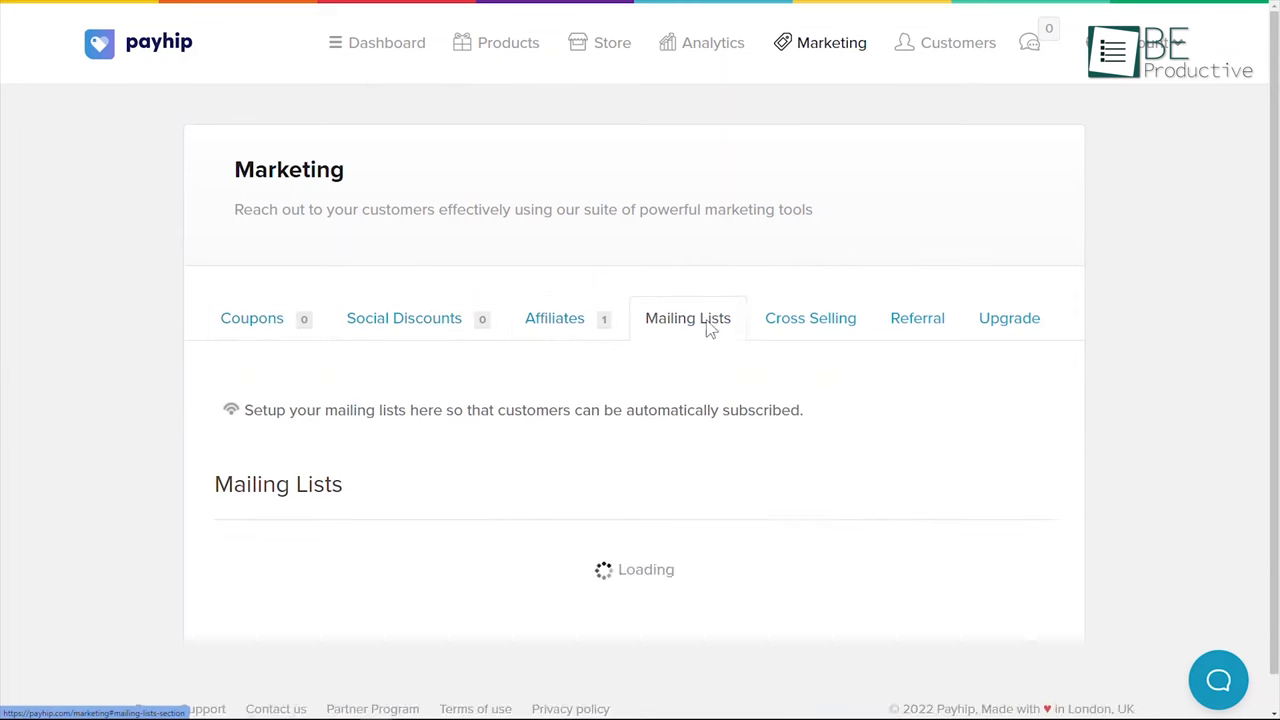
pyautogui.click(810, 318)
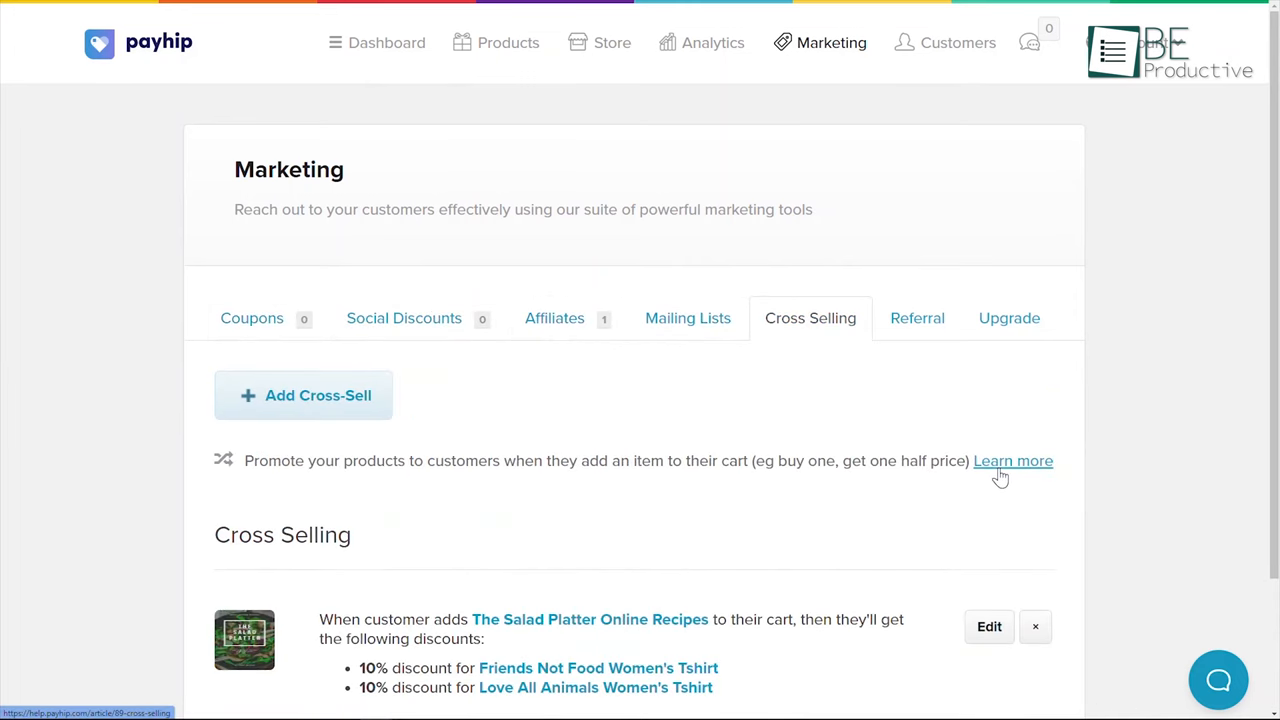
pyautogui.click(386, 42)
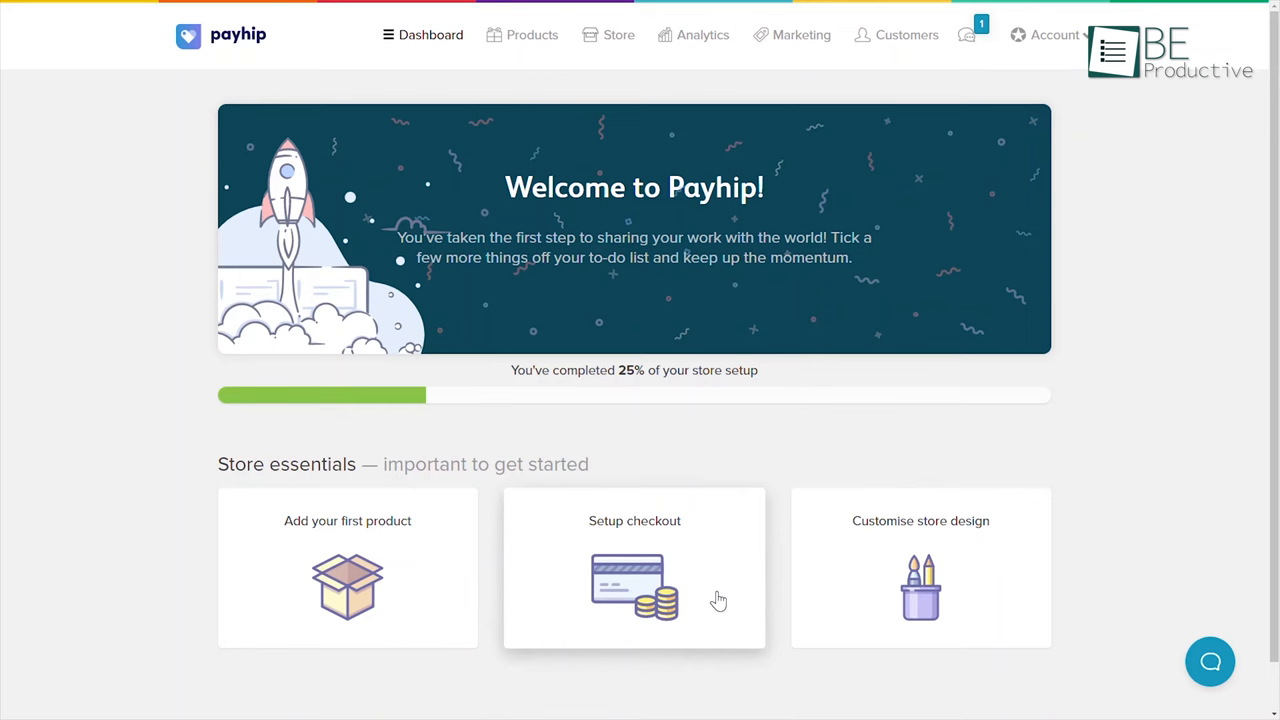
pyautogui.click(1053, 35)
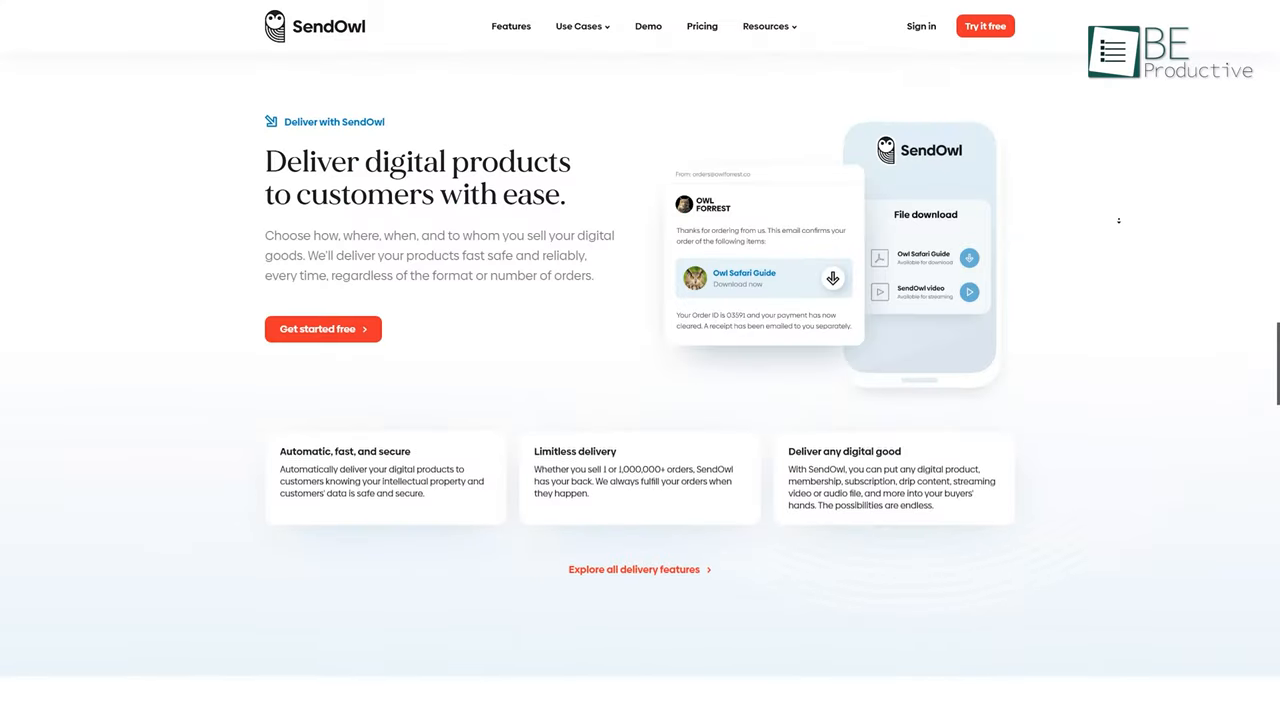
# From SendOwl's affiliate list, scroll the mailing list integrations like ActiveCampaign and ConvertKit.
pyautogui.scroll(3)
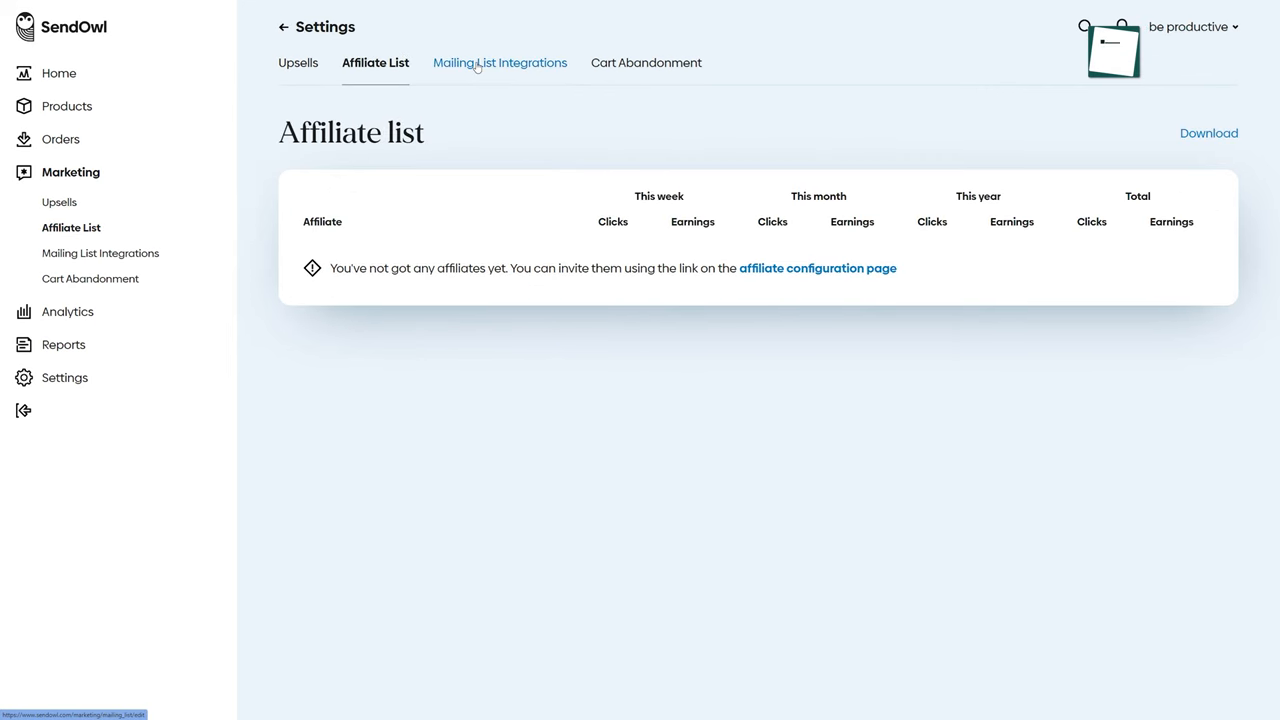
pyautogui.click(67, 311)
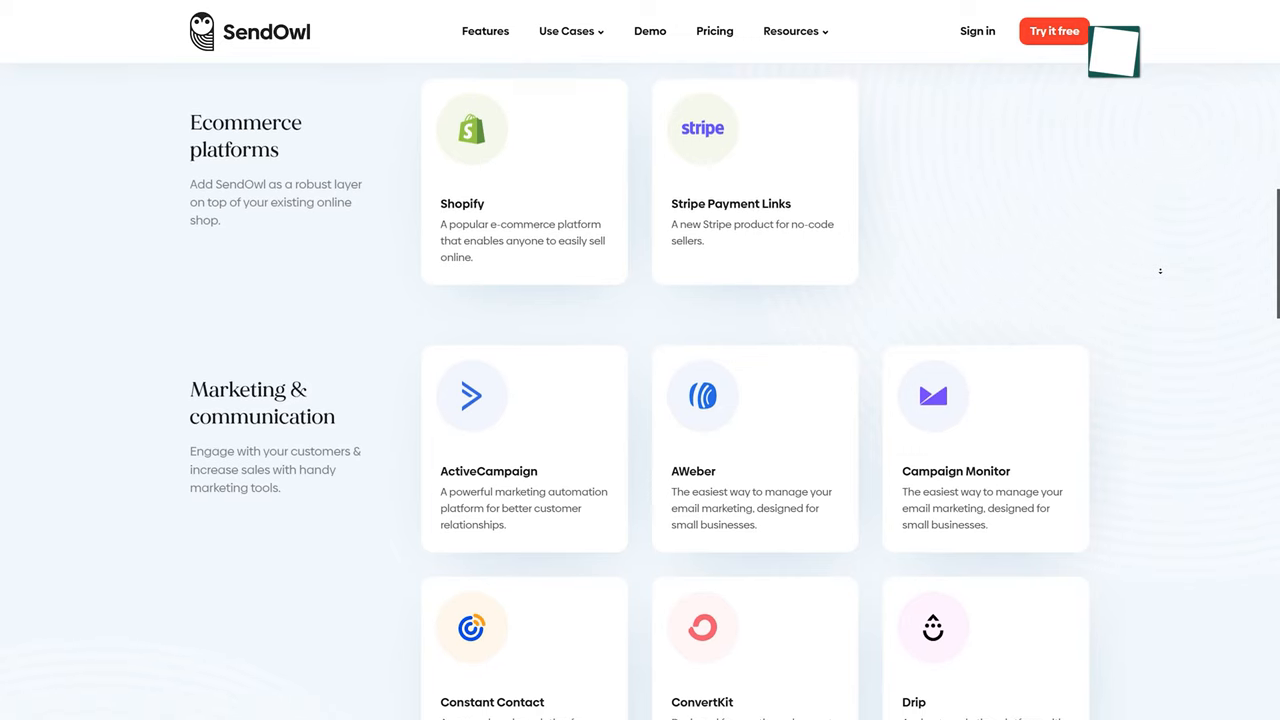
pyautogui.scroll(-3)
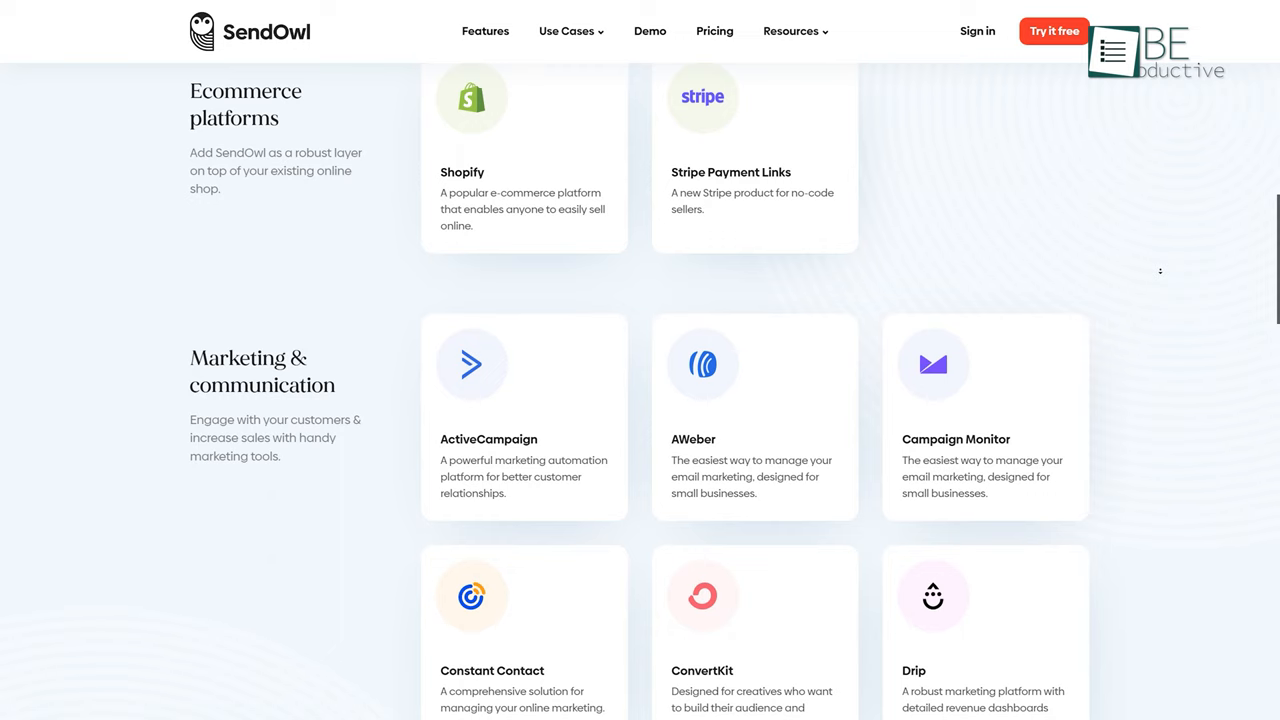
pyautogui.scroll(-3)
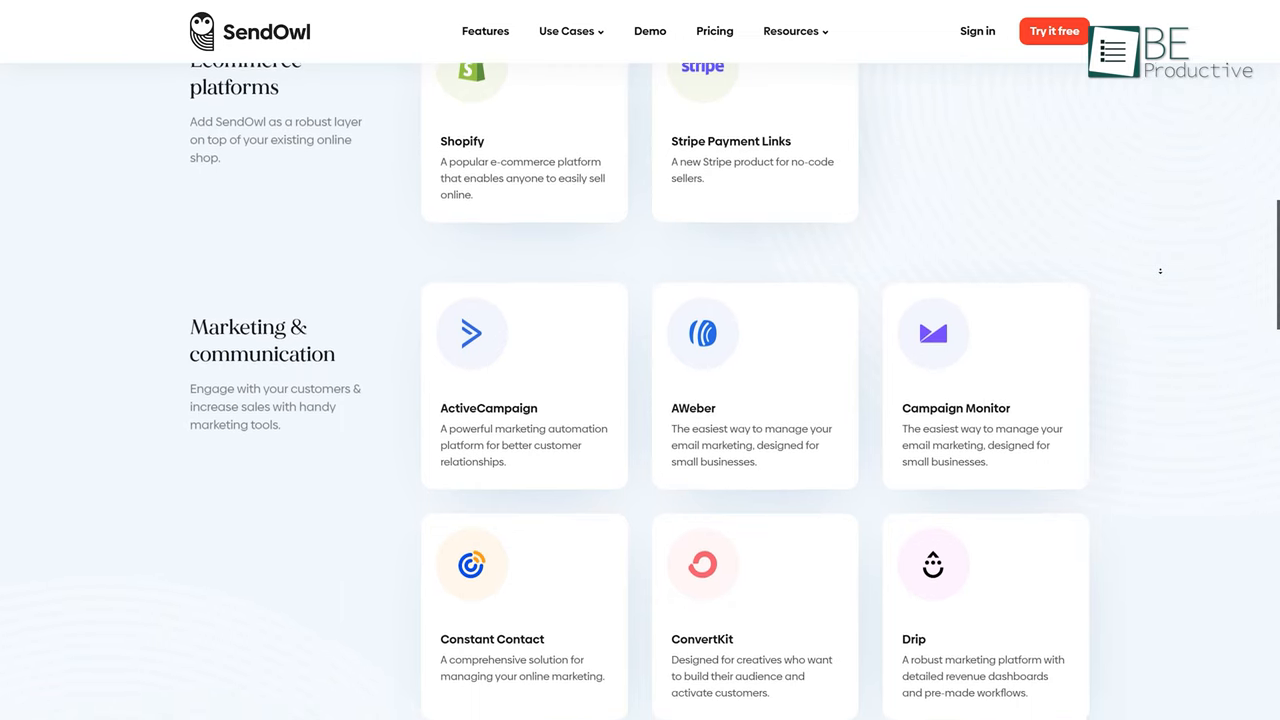
pyautogui.scroll(-3)
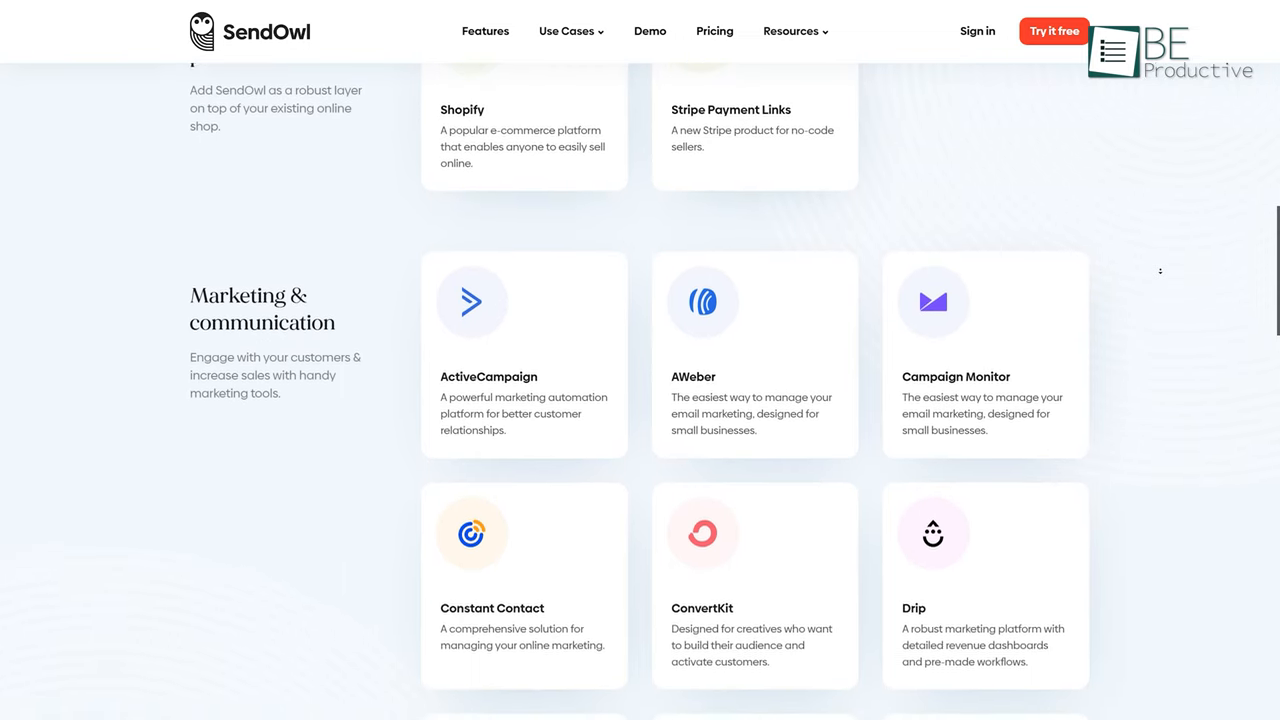
pyautogui.scroll(-3)
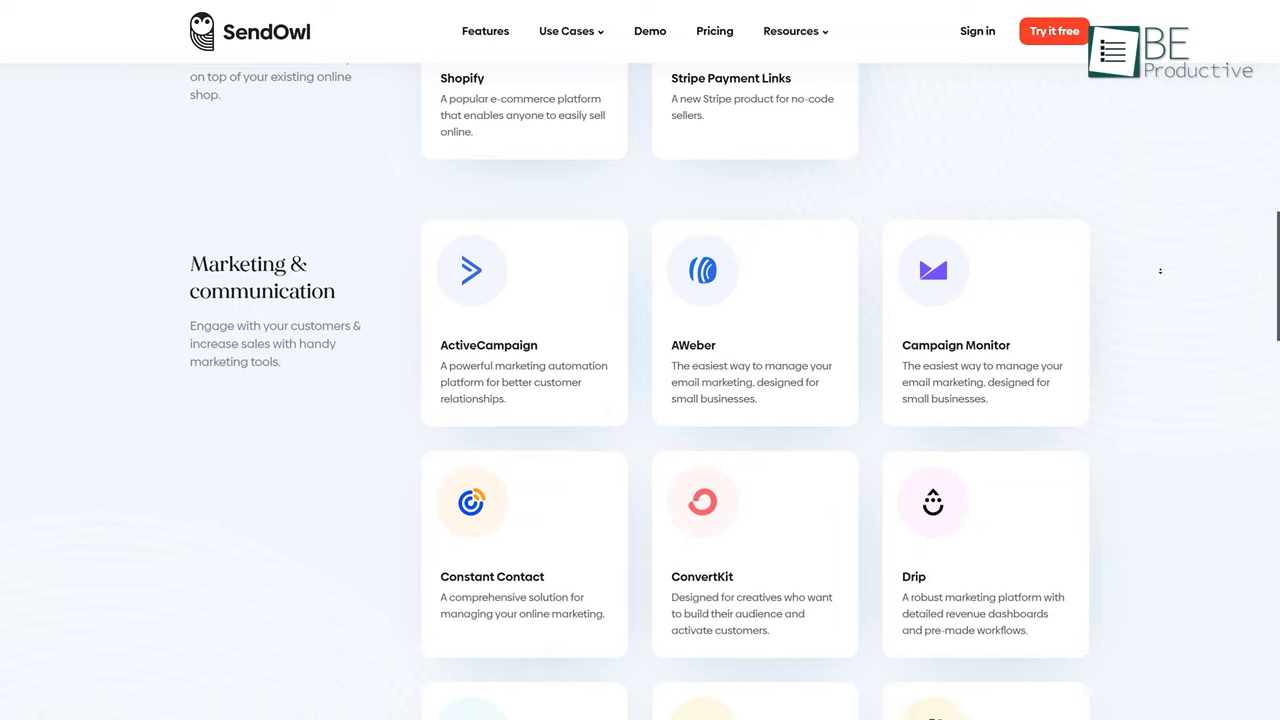
pyautogui.click(714, 31)
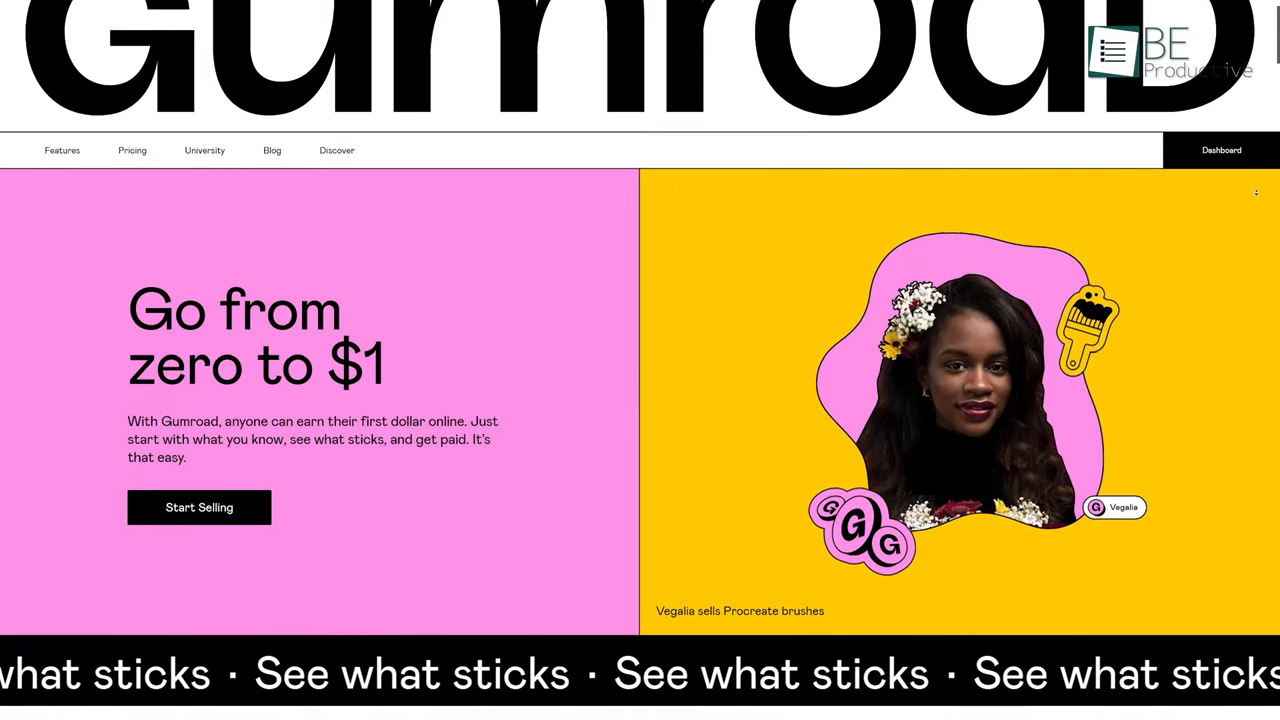
# Scroll down the Gumroad homepage through its product categories.
pyautogui.scroll(-3)
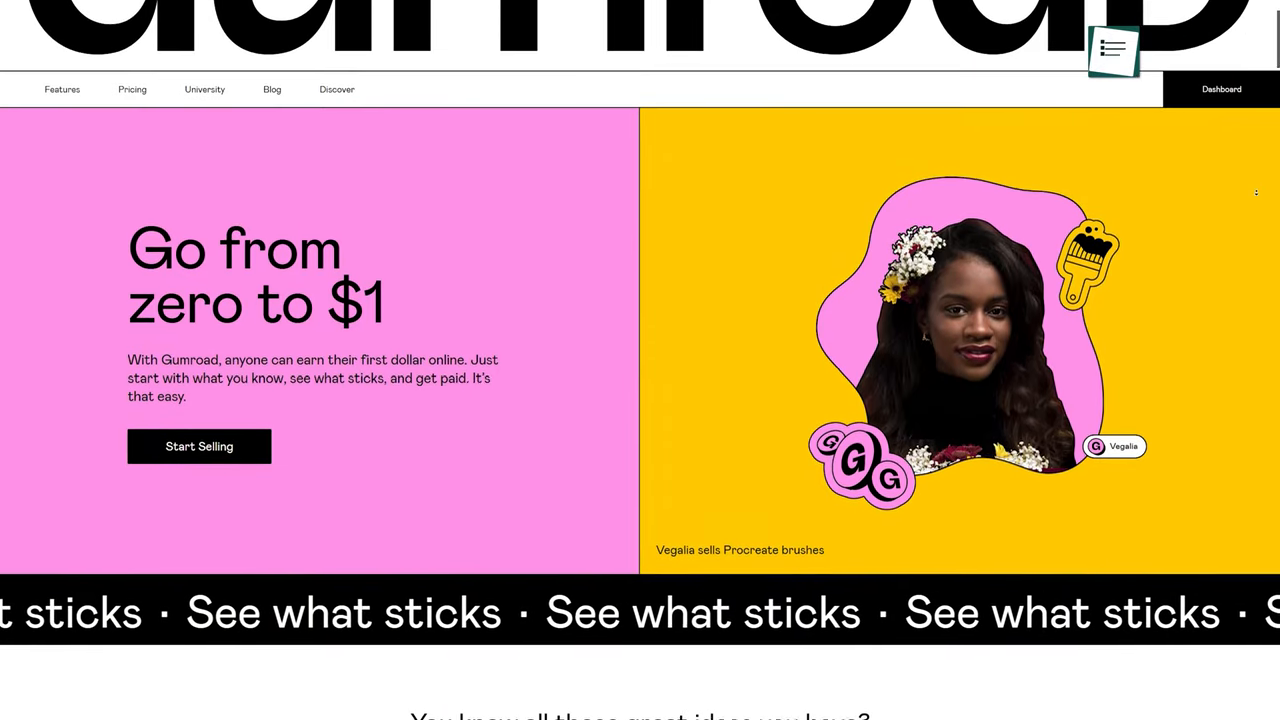
pyautogui.scroll(-3)
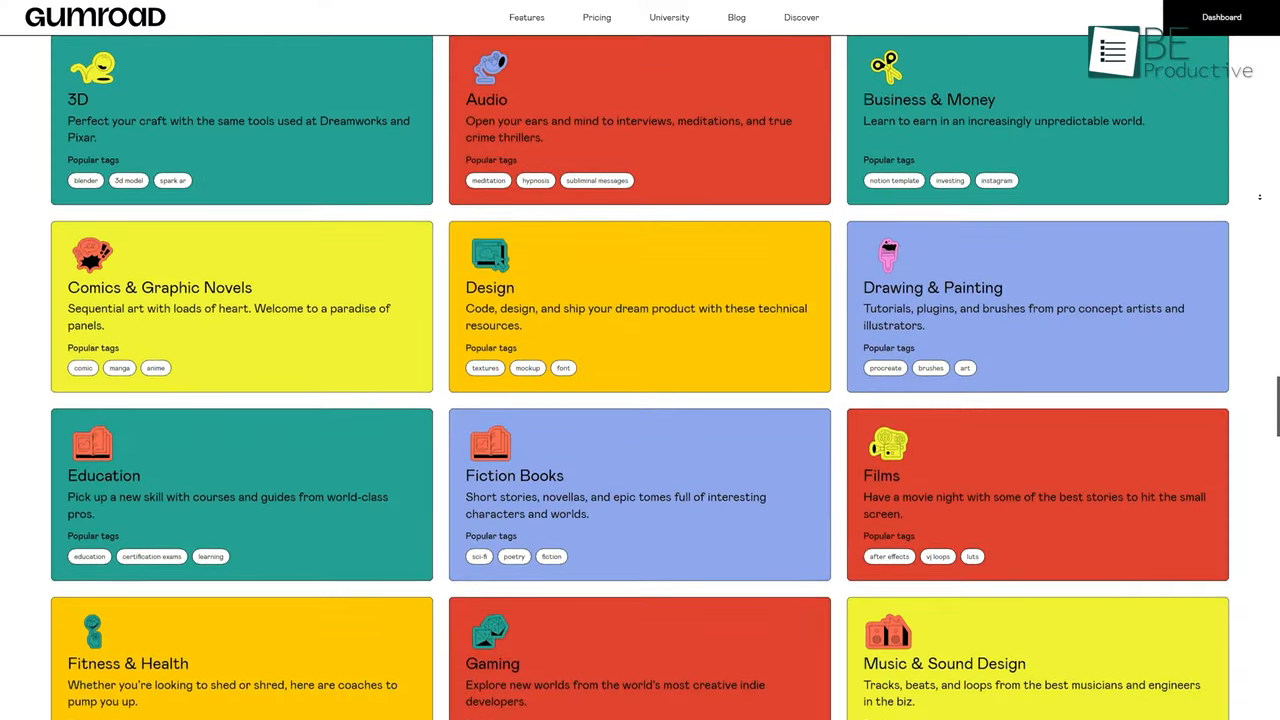
pyautogui.scroll(-3)
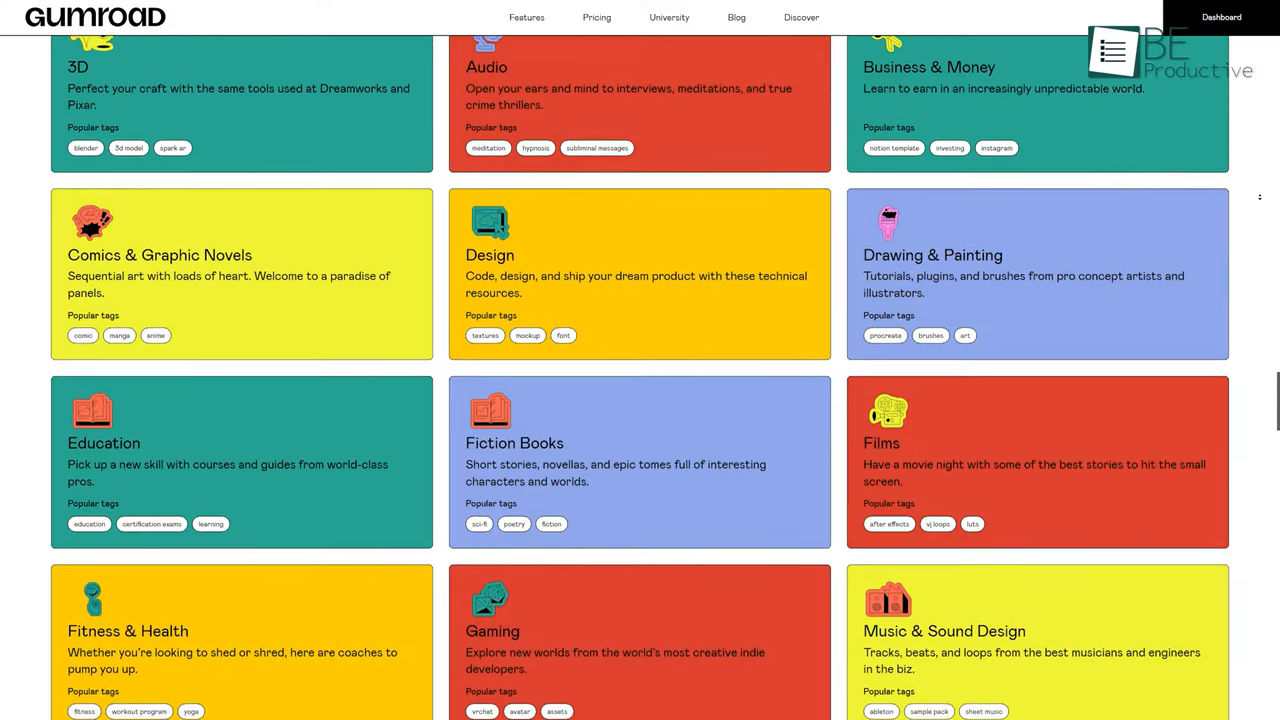
# Scroll Gumroad's pricing past the fee tiers to the 'Here's how we compare' table.
pyautogui.click(1221, 17)
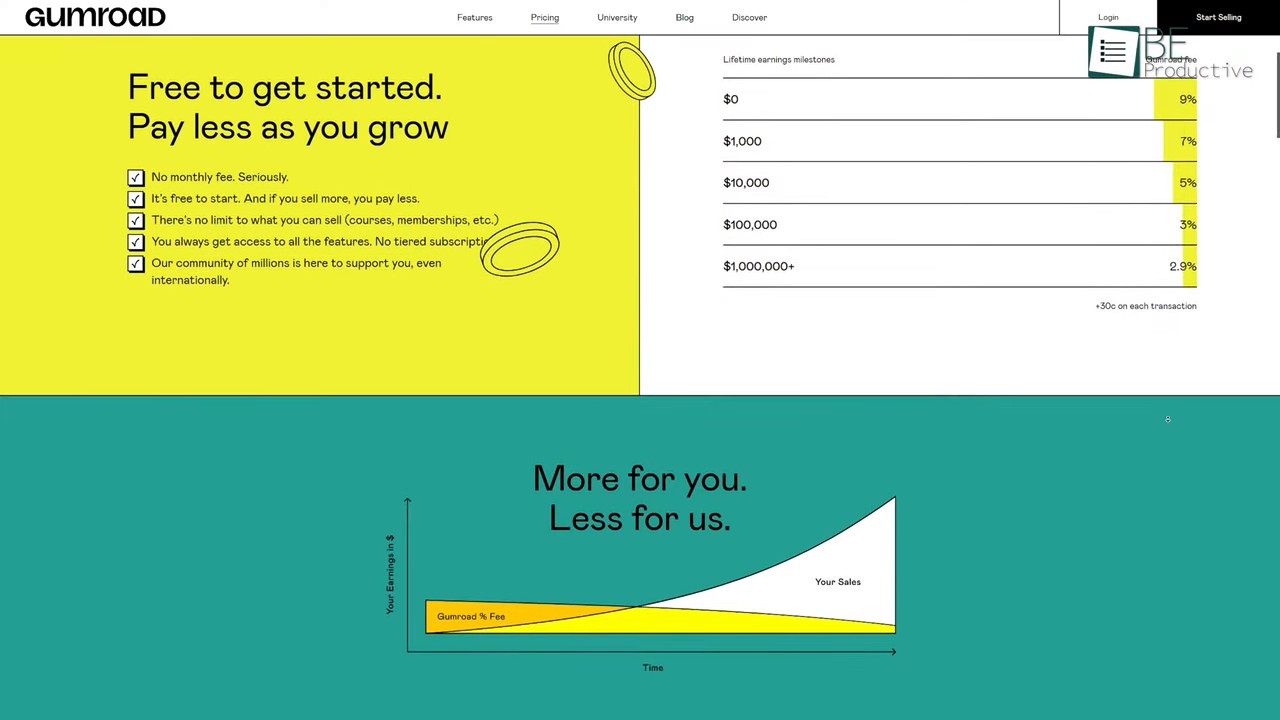
pyautogui.scroll(-3)
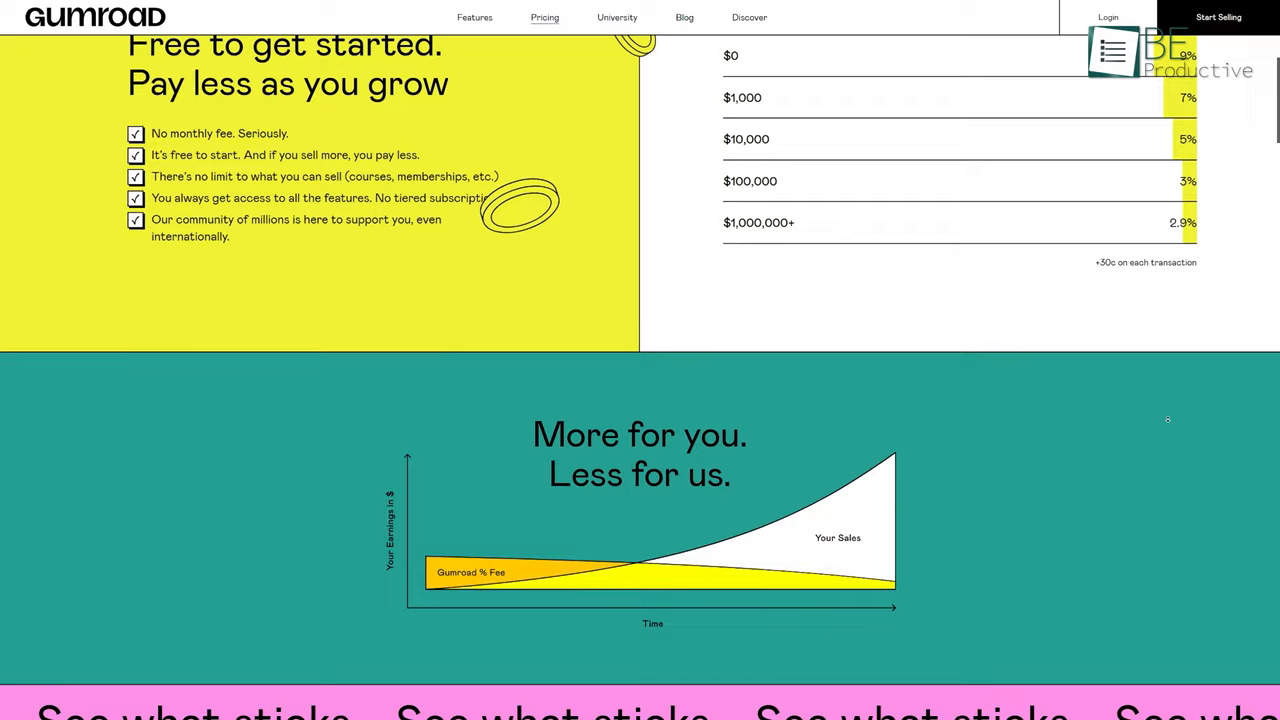
pyautogui.scroll(-3)
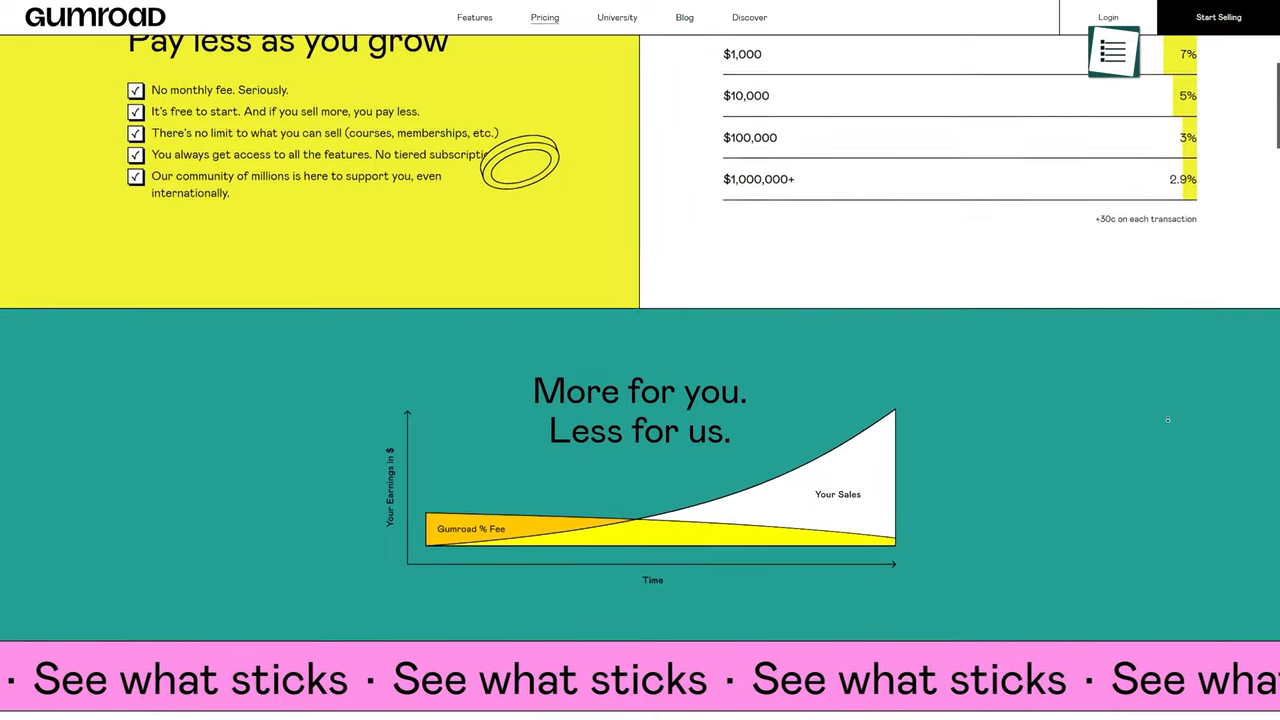
pyautogui.scroll(-3)
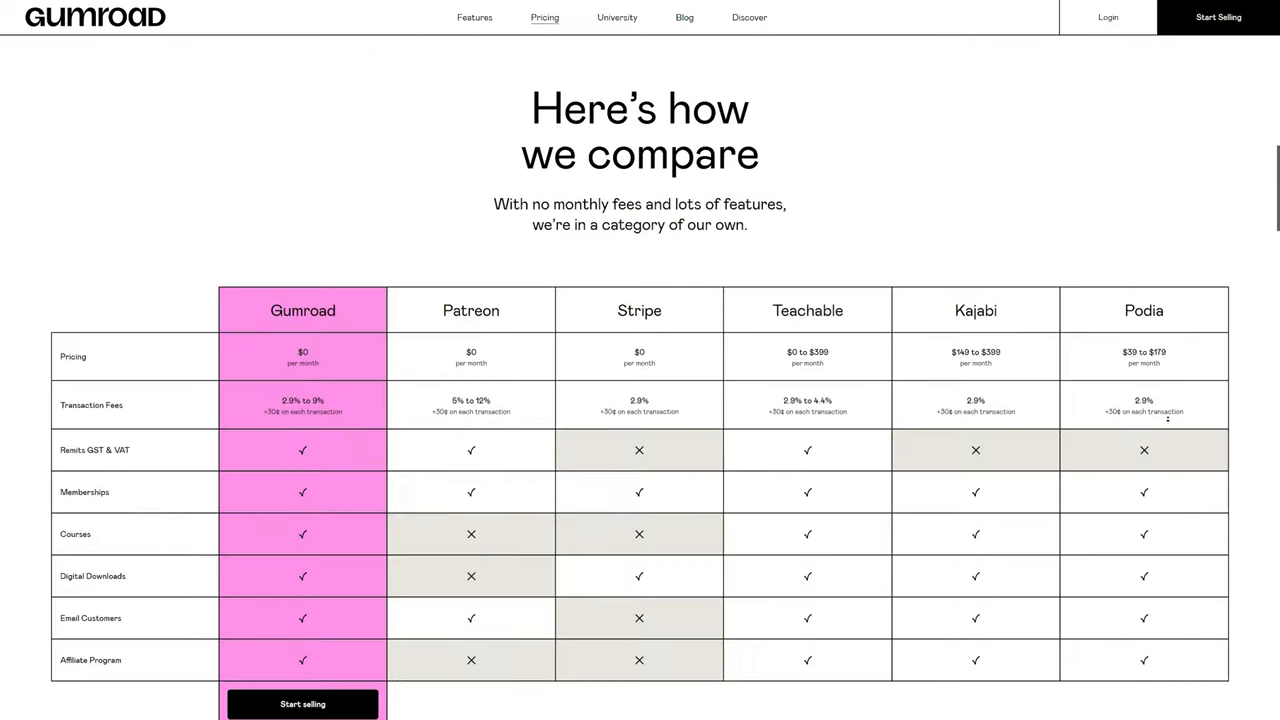
pyautogui.scroll(-3)
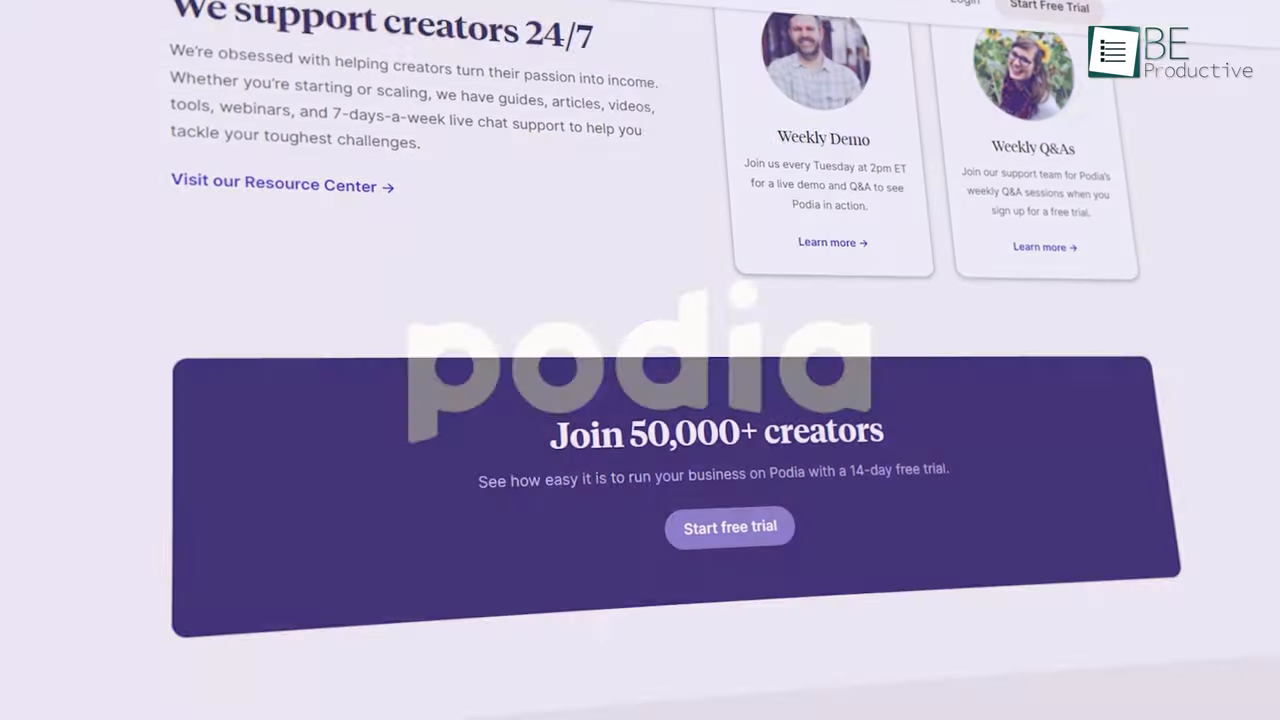
# Create a new Podia digital download product described as 'This is a digital'.
pyautogui.scroll(-3)
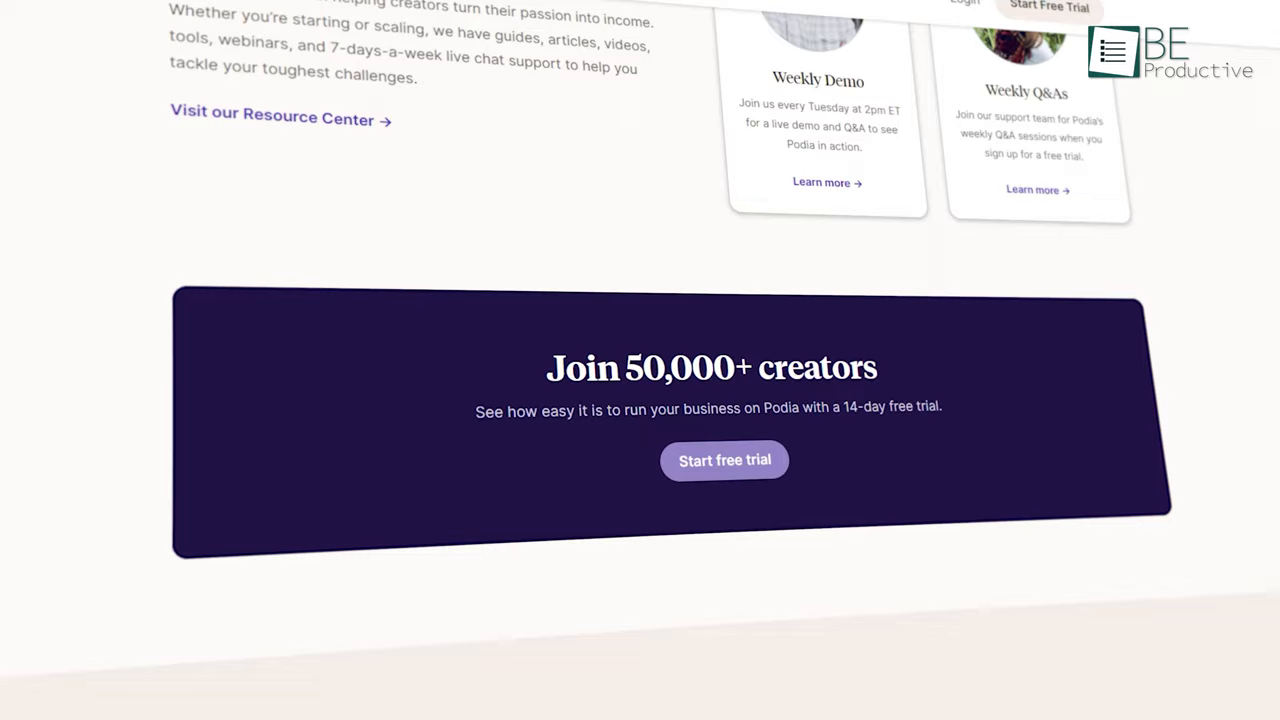
pyautogui.scroll(-3)
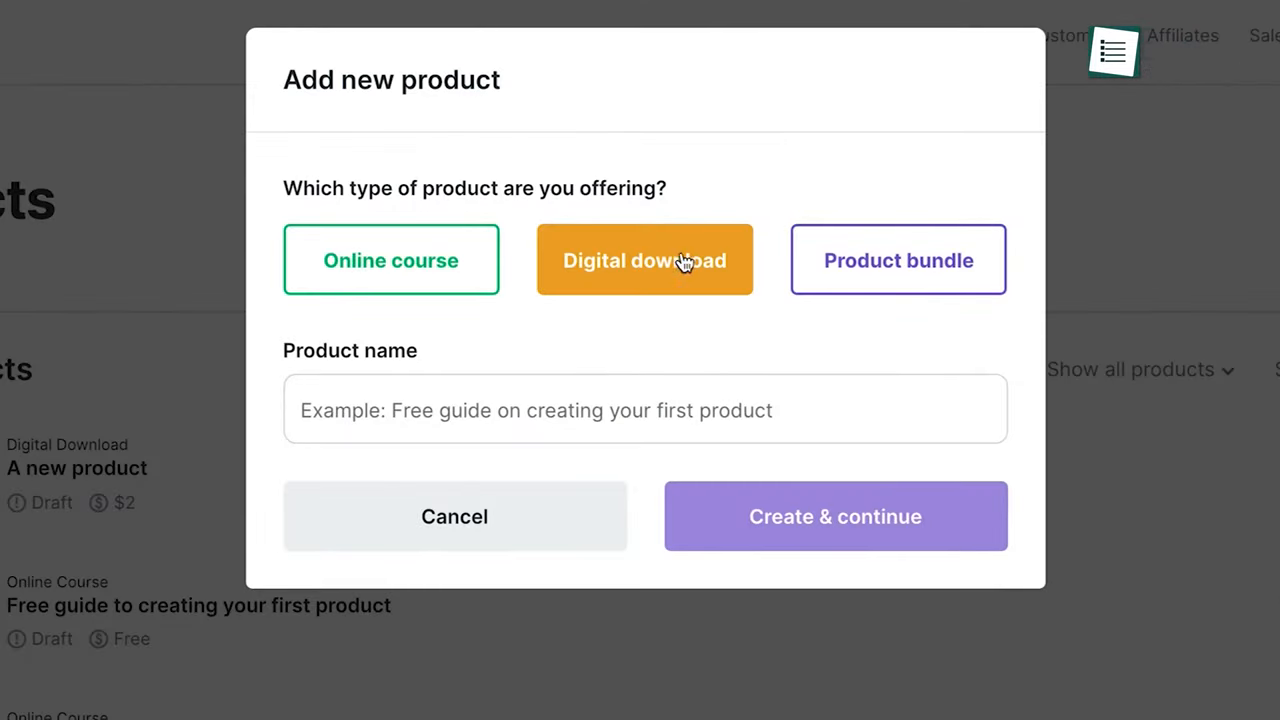
pyautogui.write('This is a digital')
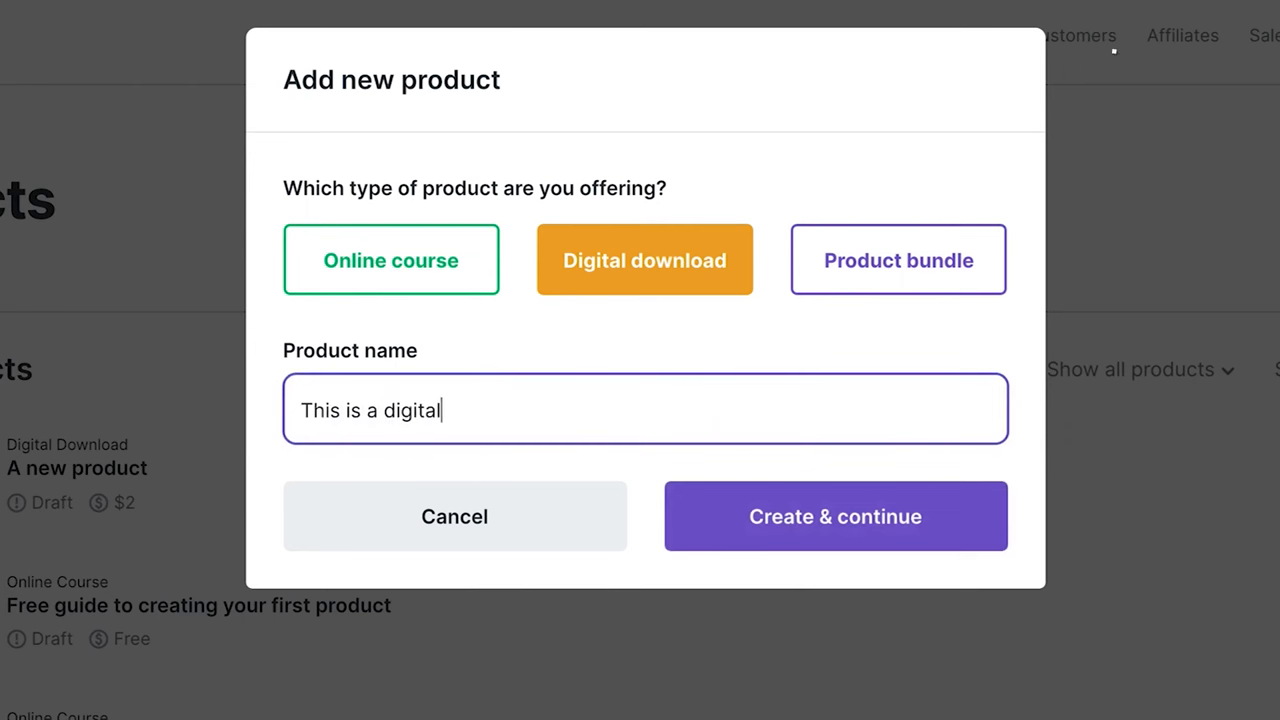
pyautogui.click(834, 516)
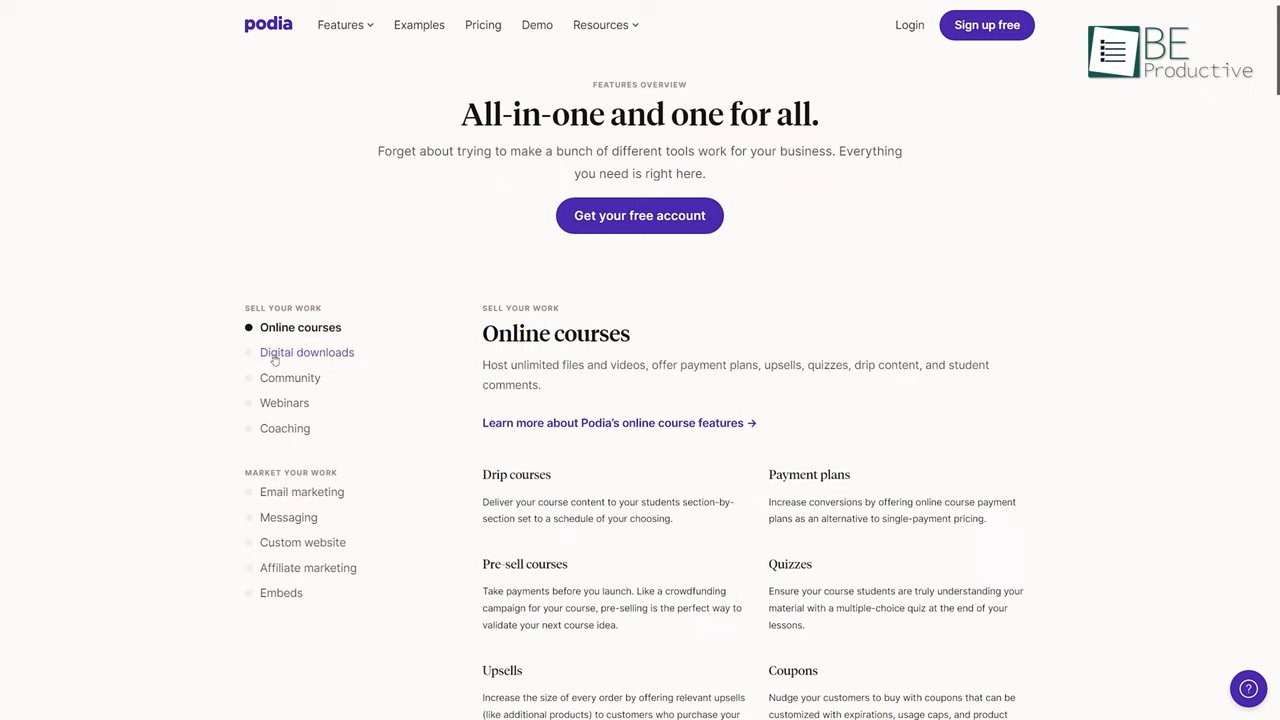
# Browse Podia's features and pricing, then scroll integrations to the payment processors.
pyautogui.click(290, 378)
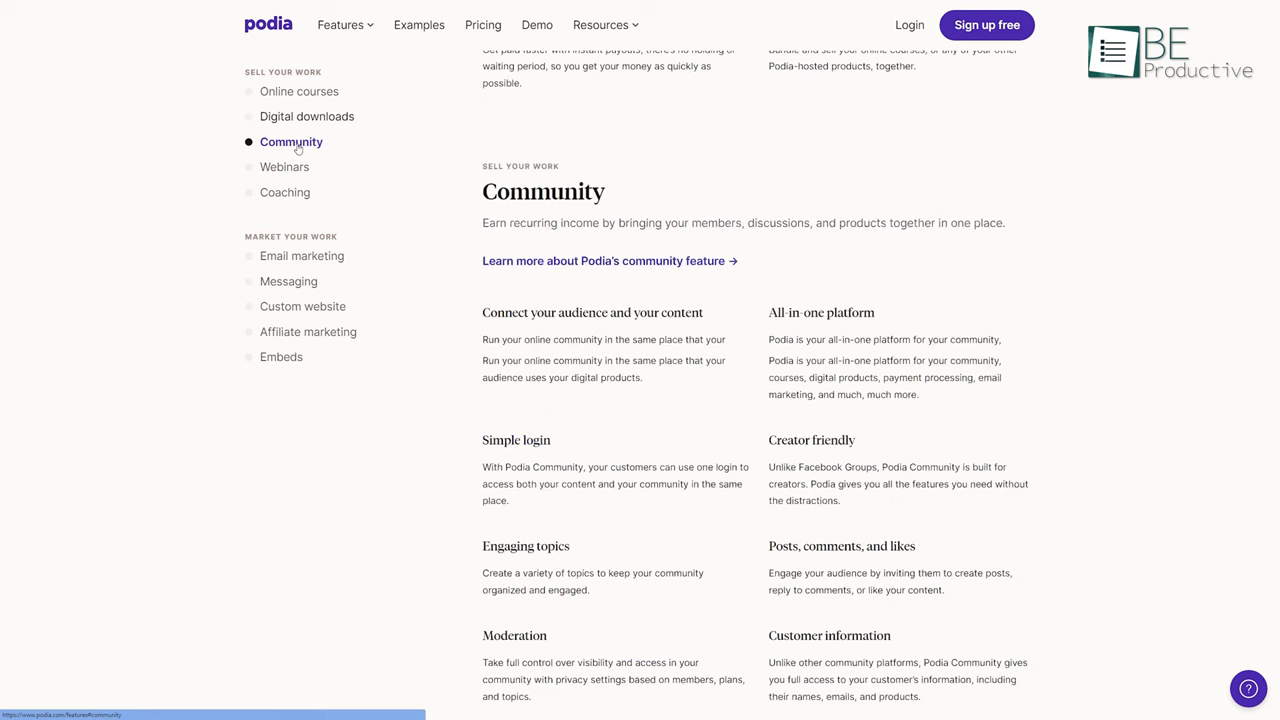
pyautogui.click(285, 167)
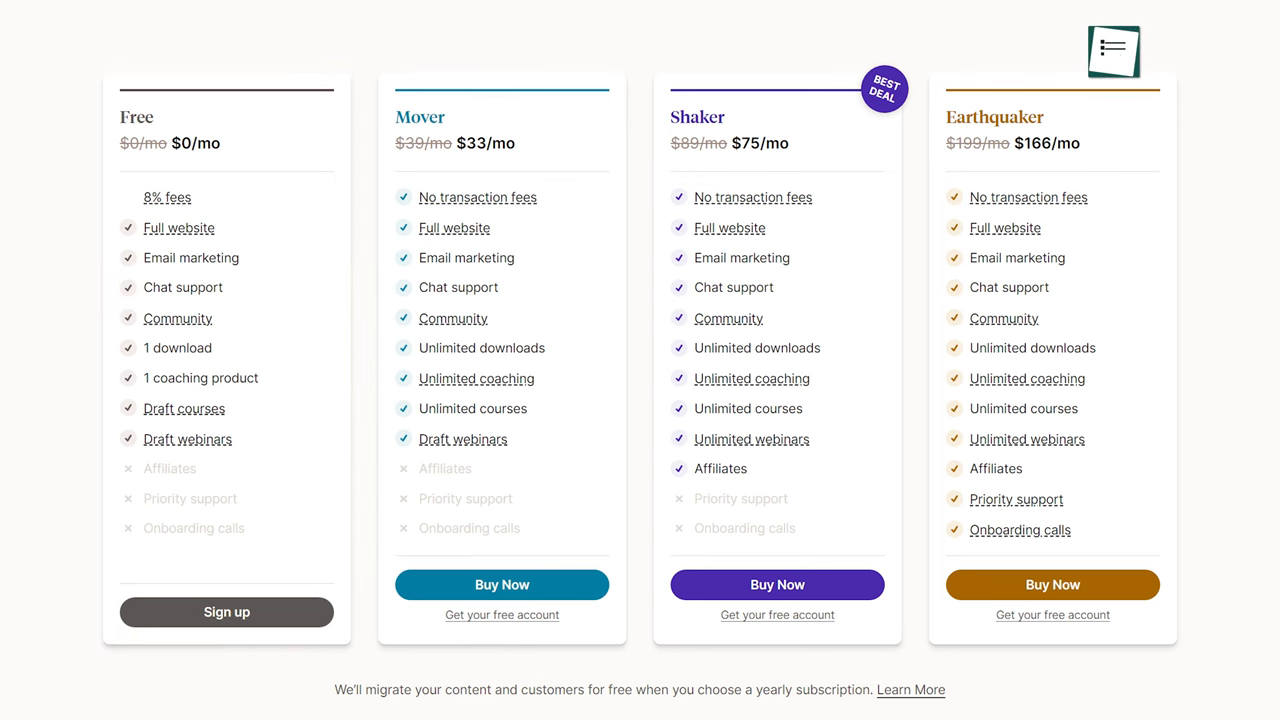
pyautogui.scroll(-3)
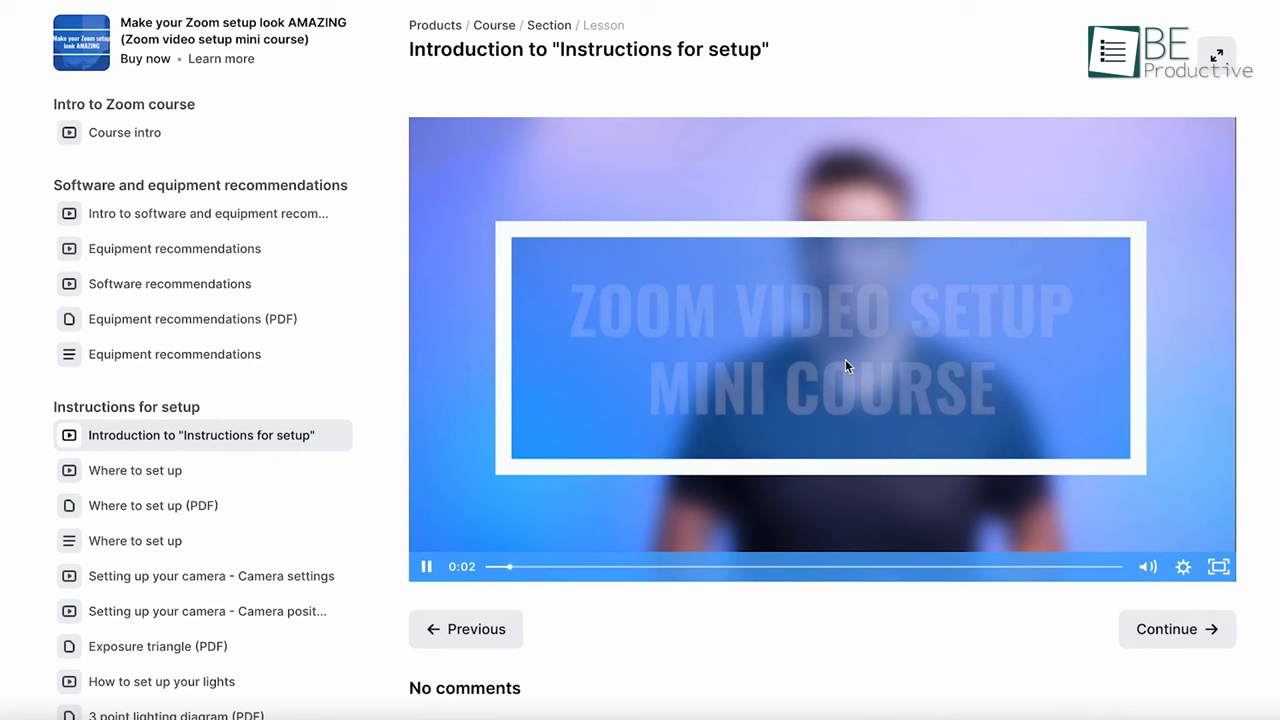
pyautogui.moveTo(1213, 461)
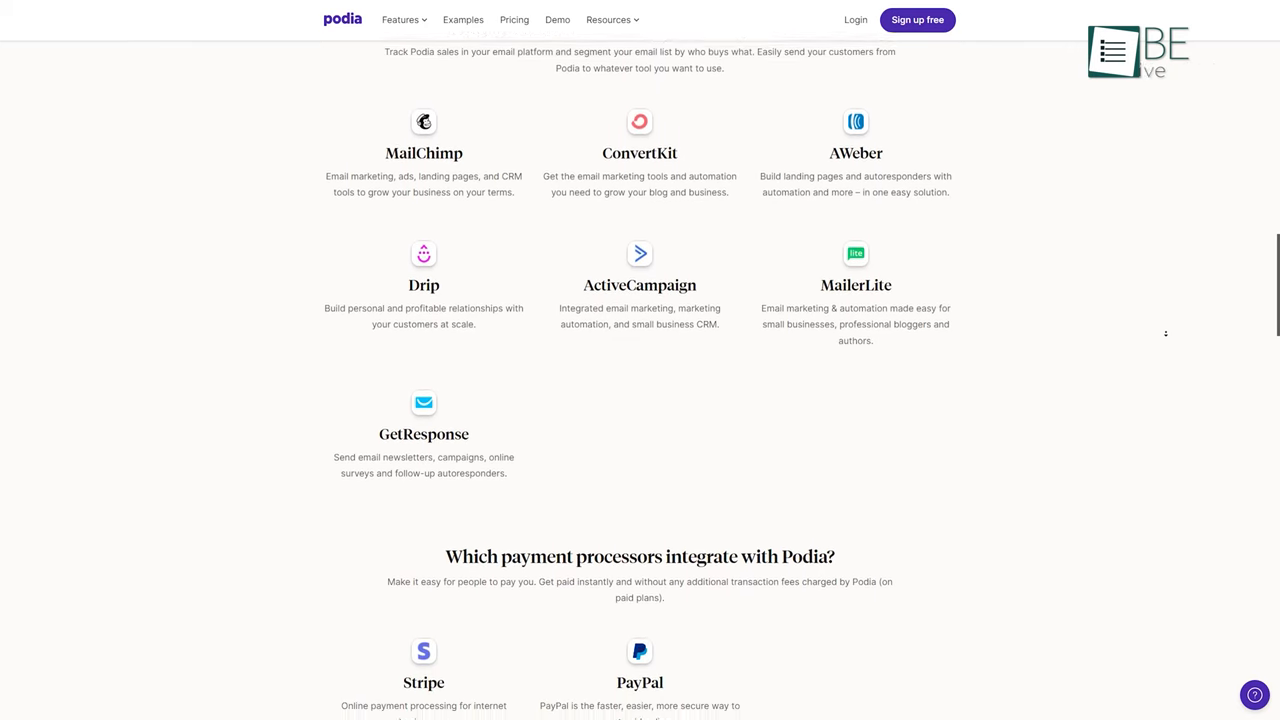
pyautogui.scroll(-3)
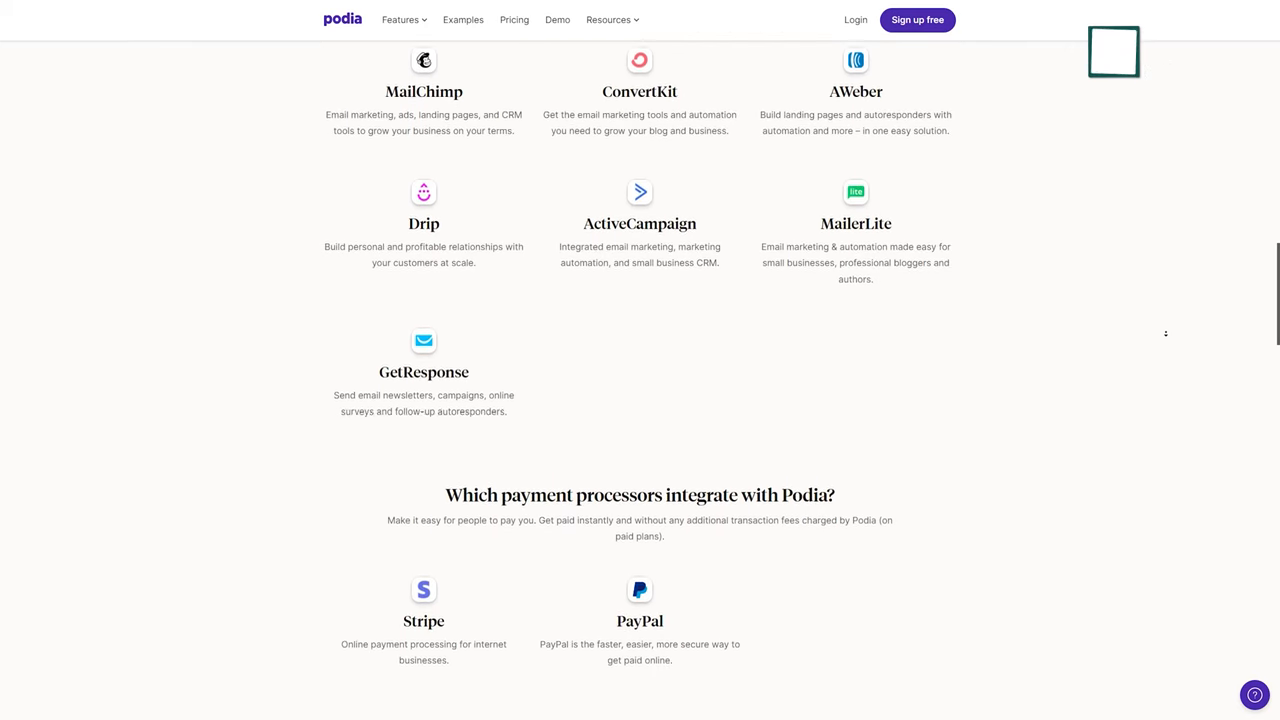
pyautogui.scroll(-3)
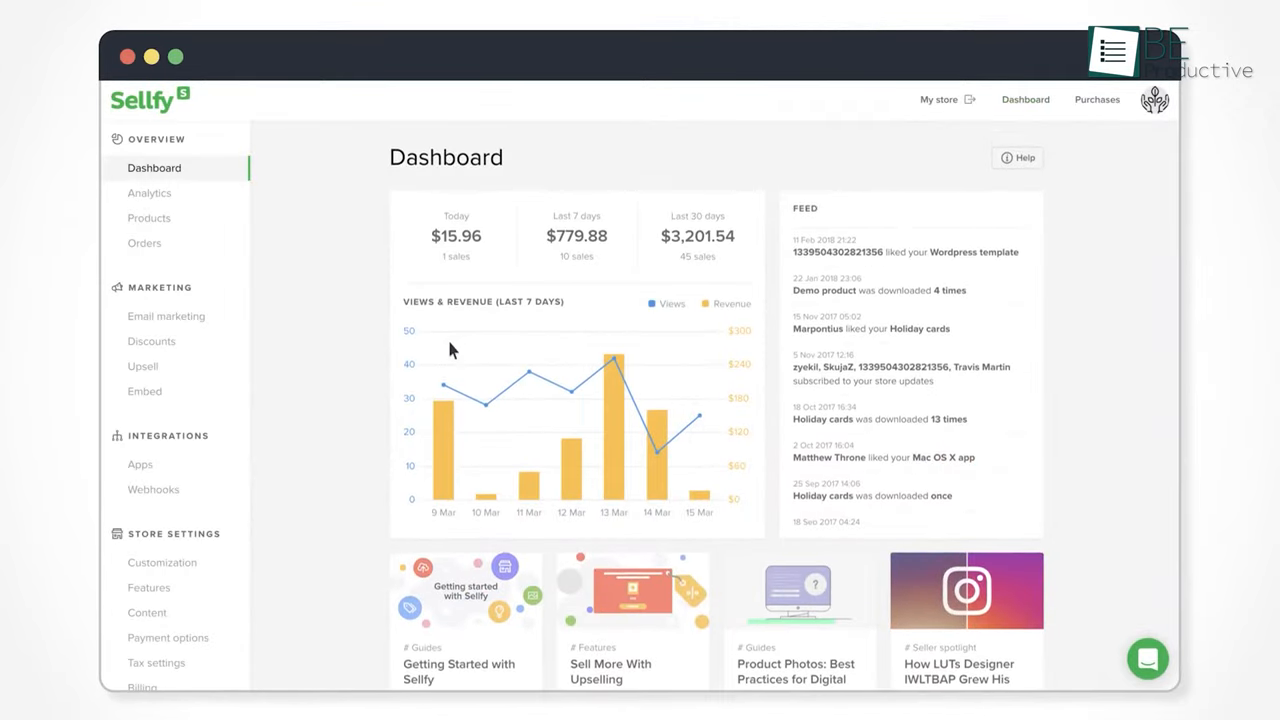
# Scroll Sellfy's pricing past the $29, $79 and $159 plans to the feature comparison.
pyautogui.scroll(-3)
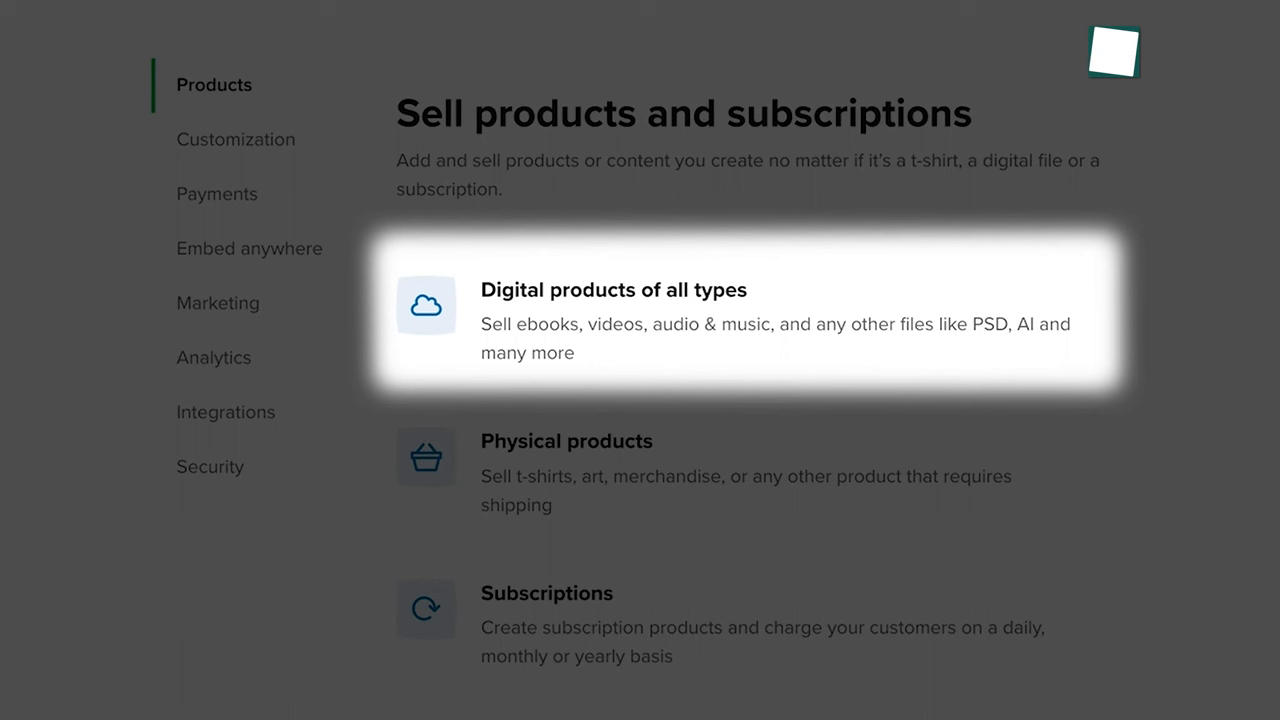
pyautogui.moveTo(745, 472)
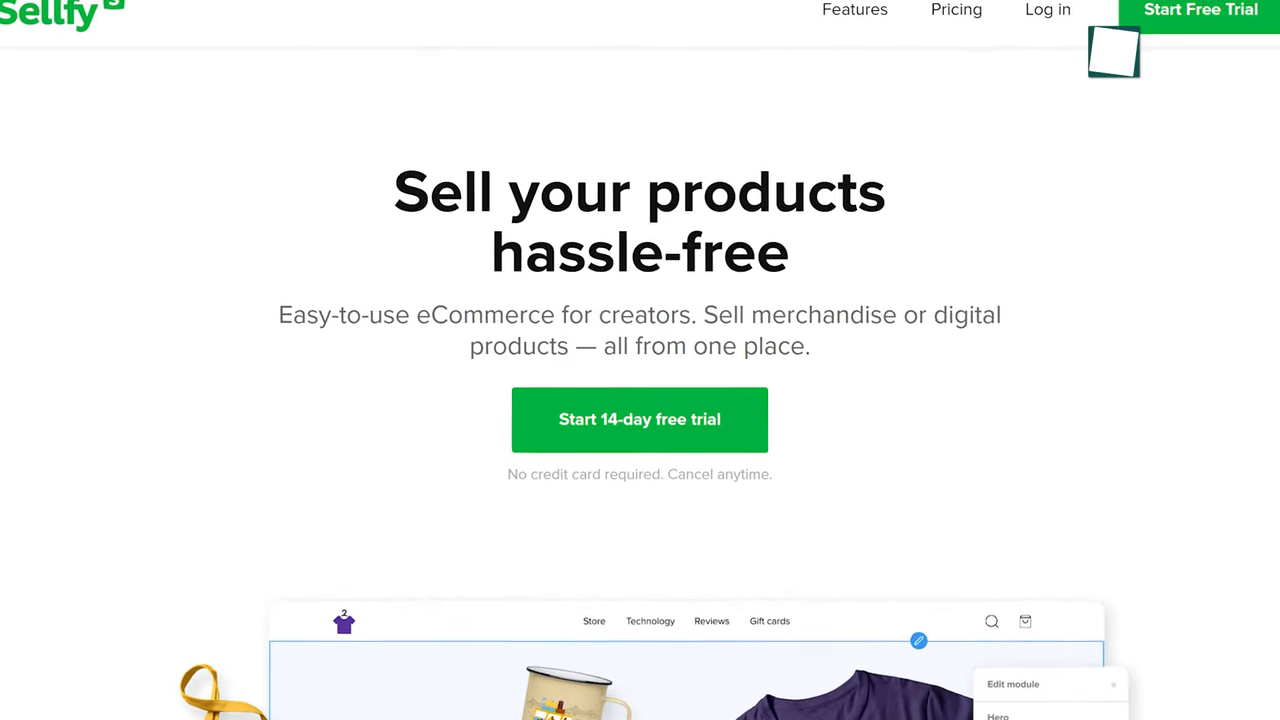
pyautogui.scroll(-3)
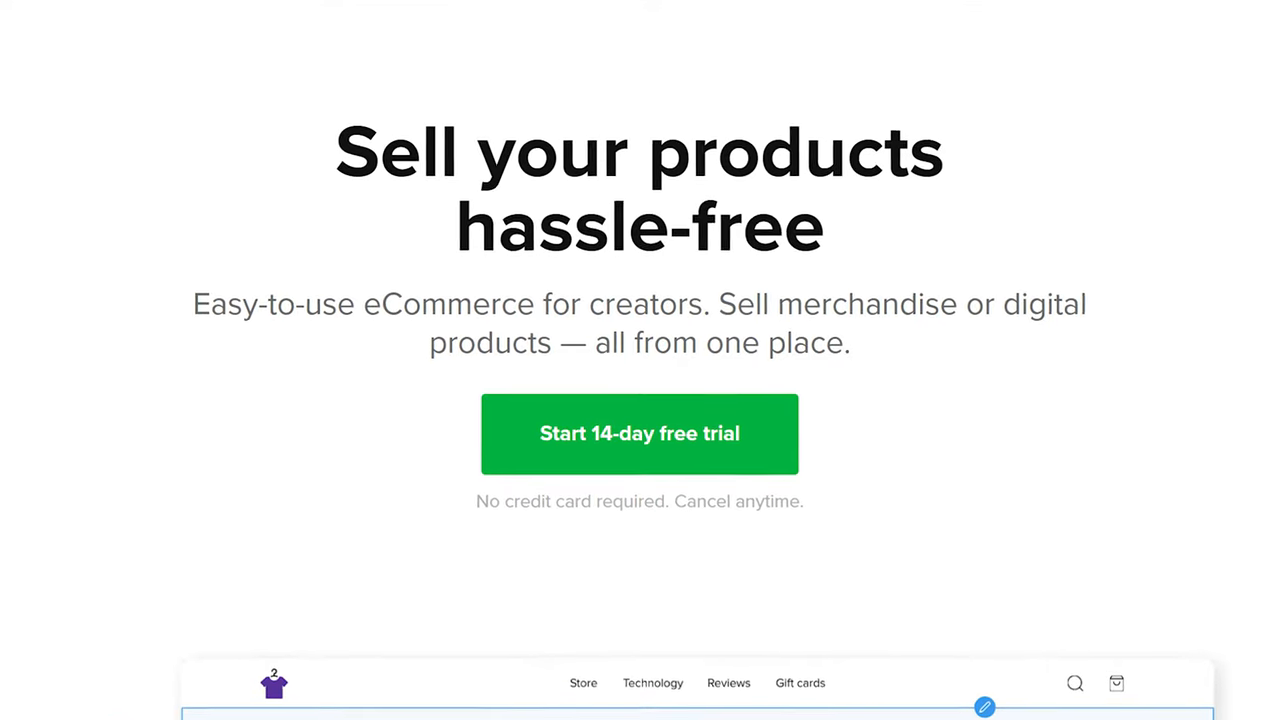
pyautogui.click(823, 21)
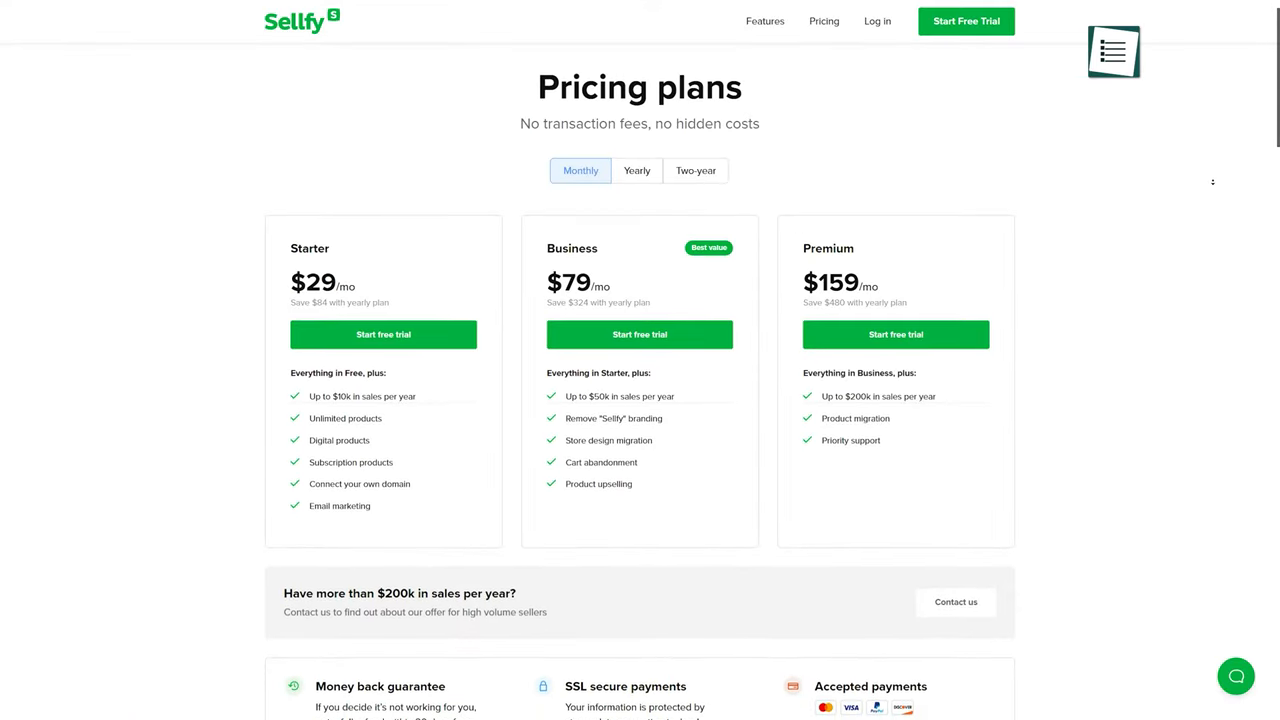
pyautogui.scroll(-3)
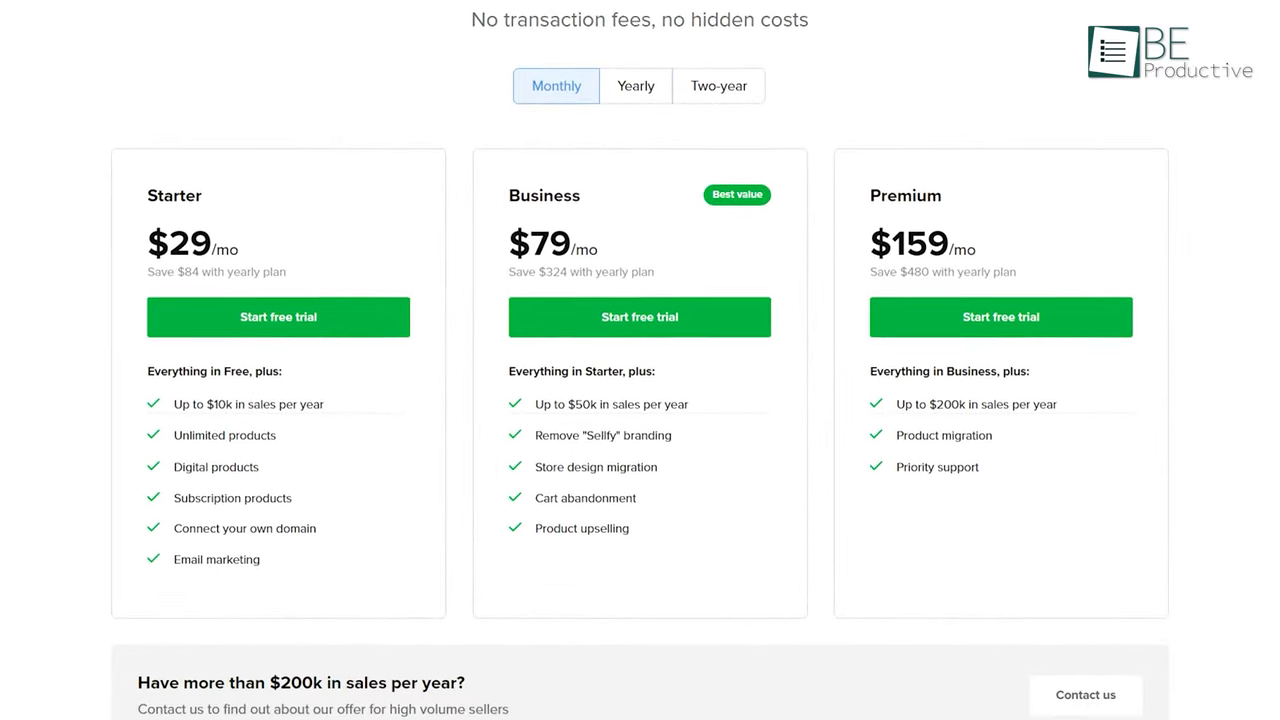
pyautogui.scroll(-3)
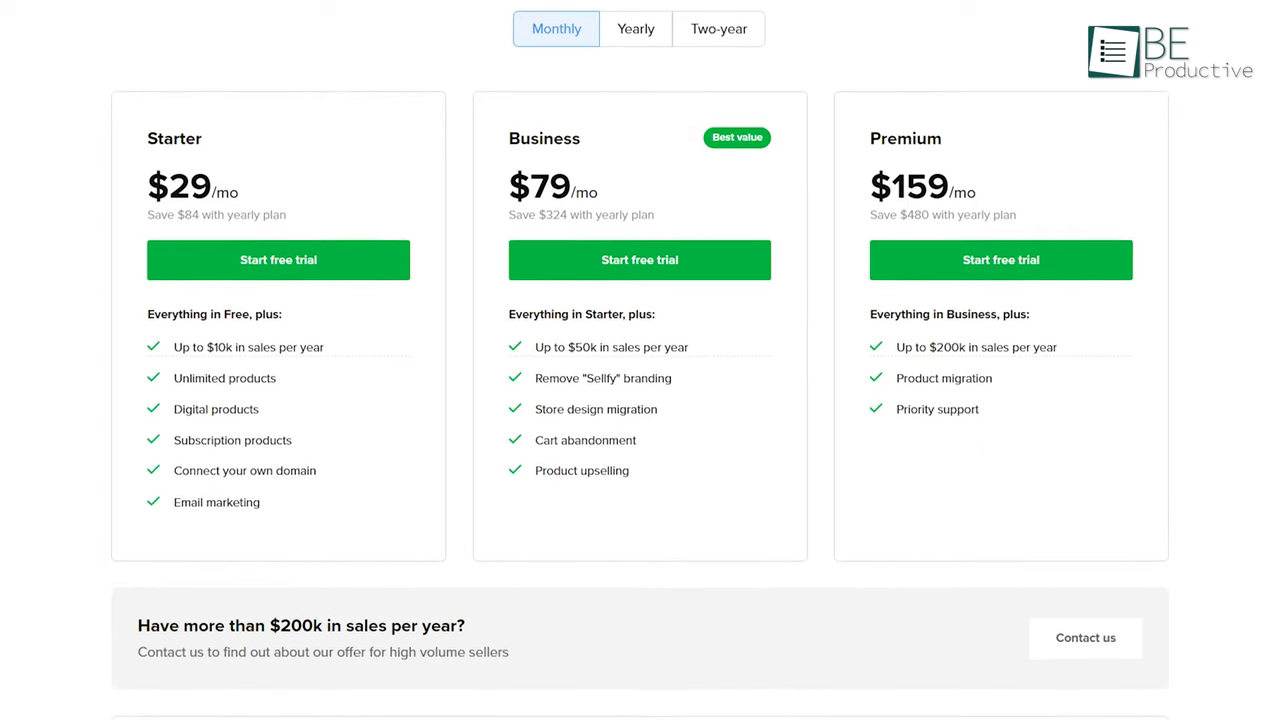
pyautogui.scroll(-3)
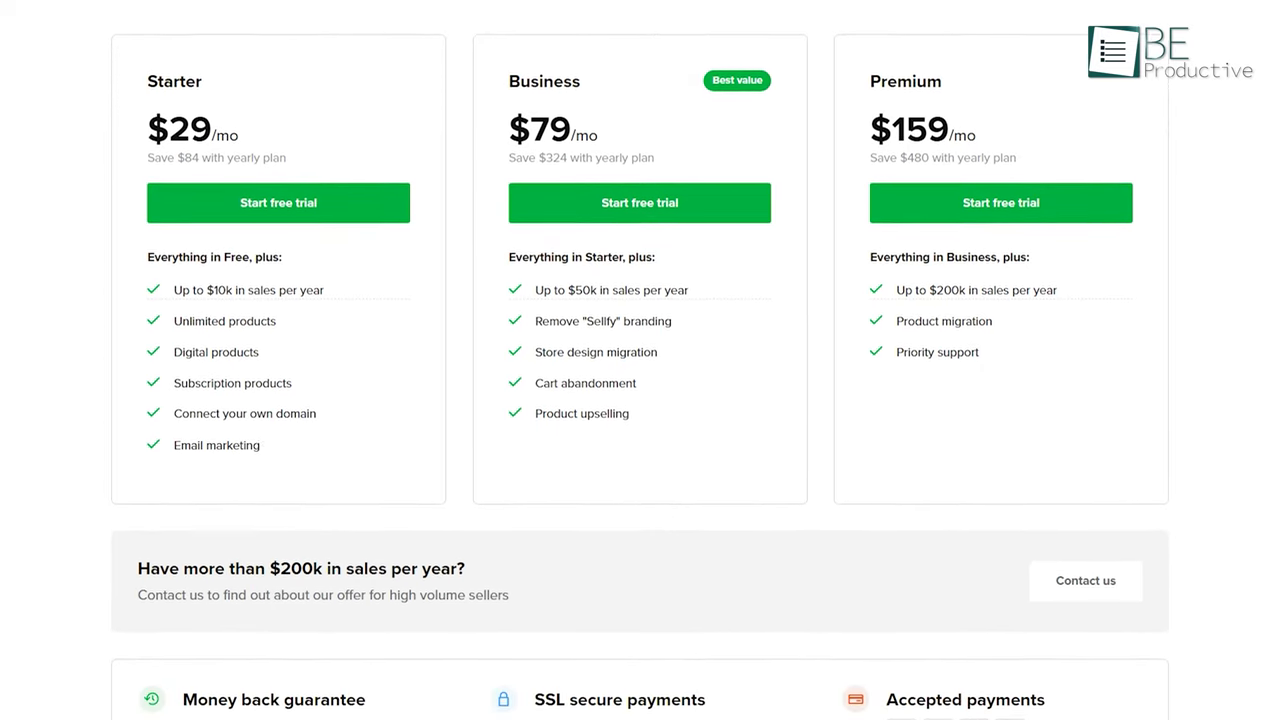
pyautogui.scroll(-3)
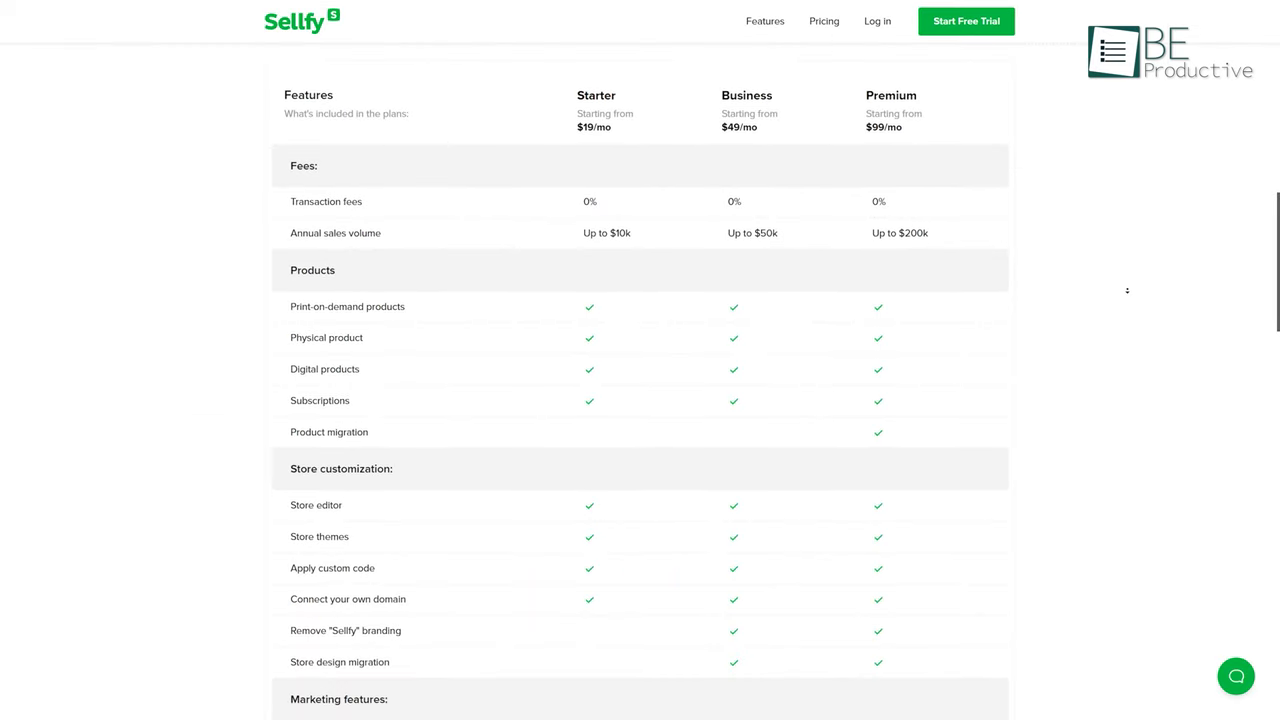
pyautogui.scroll(-3)
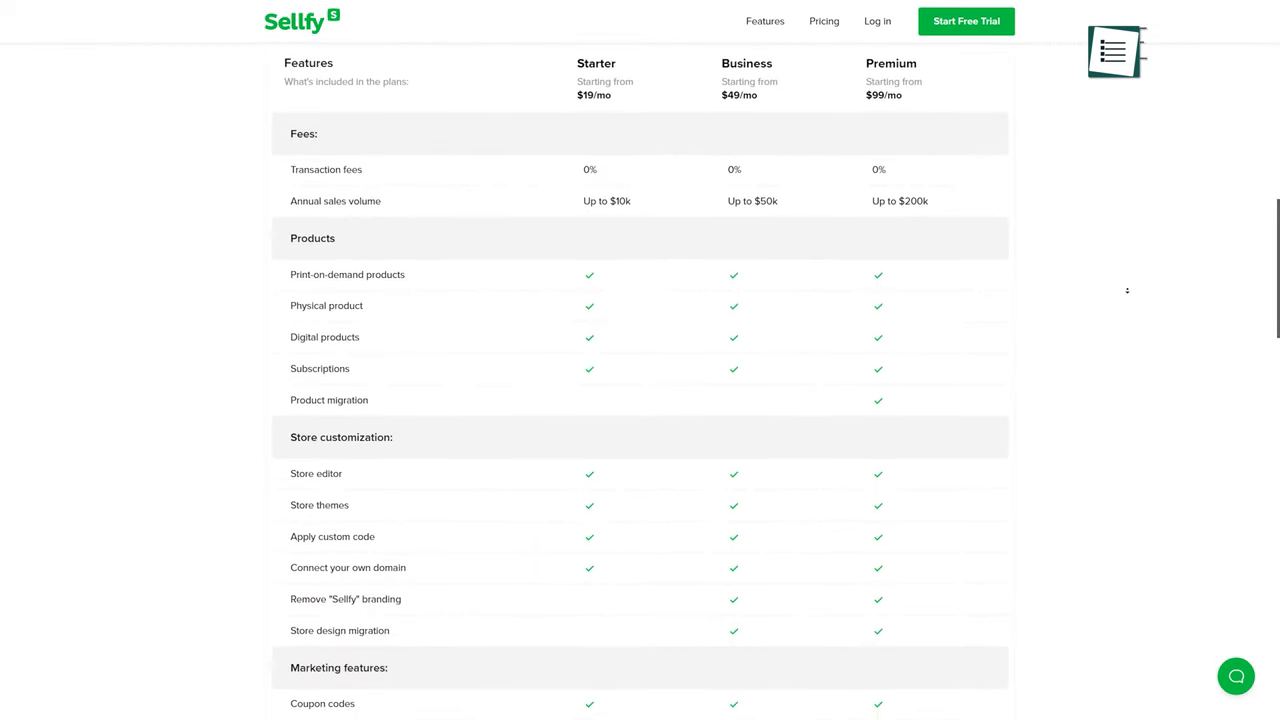
pyautogui.scroll(-3)
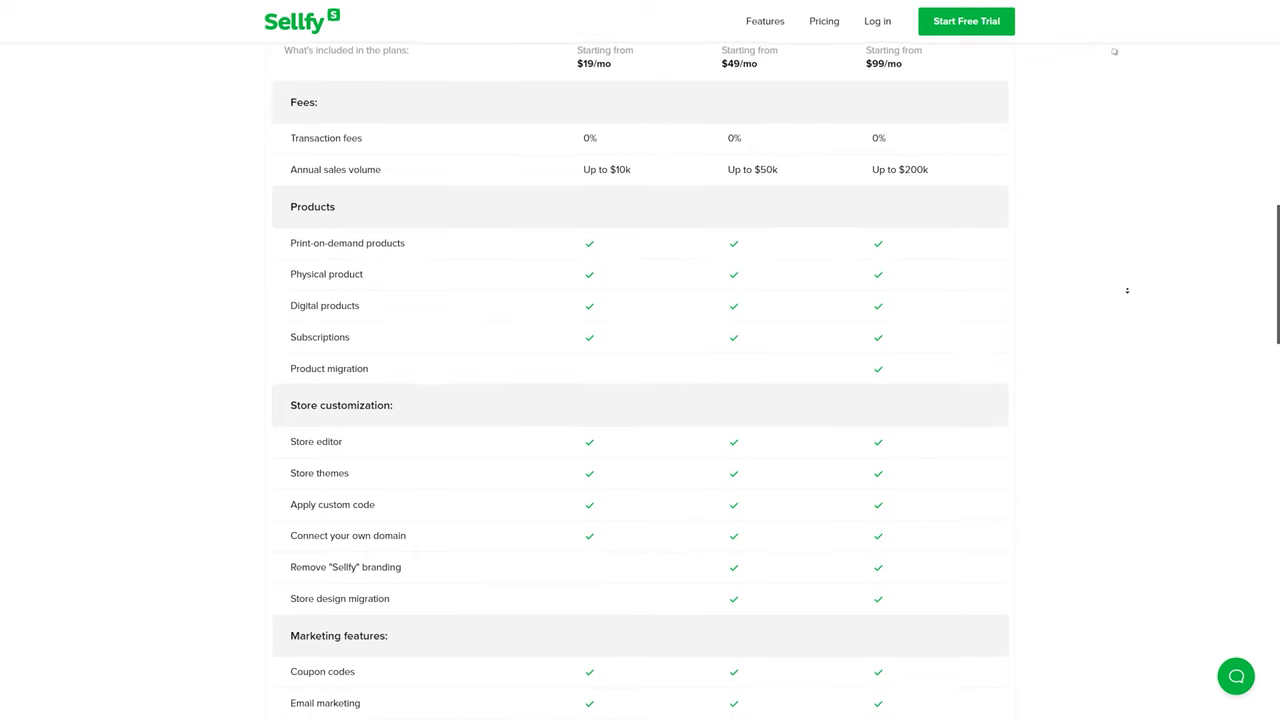